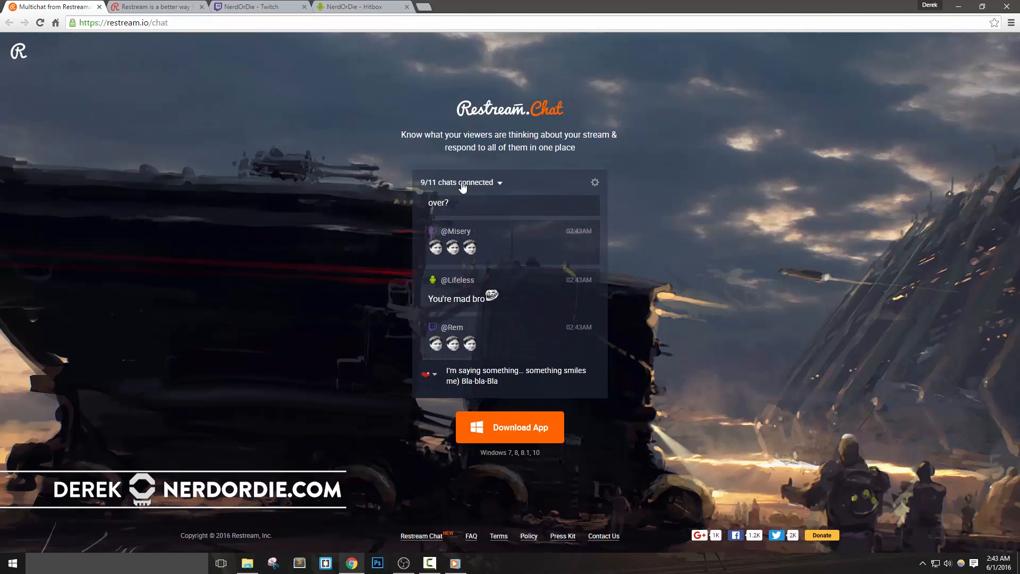
- Browse the multichat demo's nine of eleven connected chats and its transparency and font settings
left_click(461, 182)
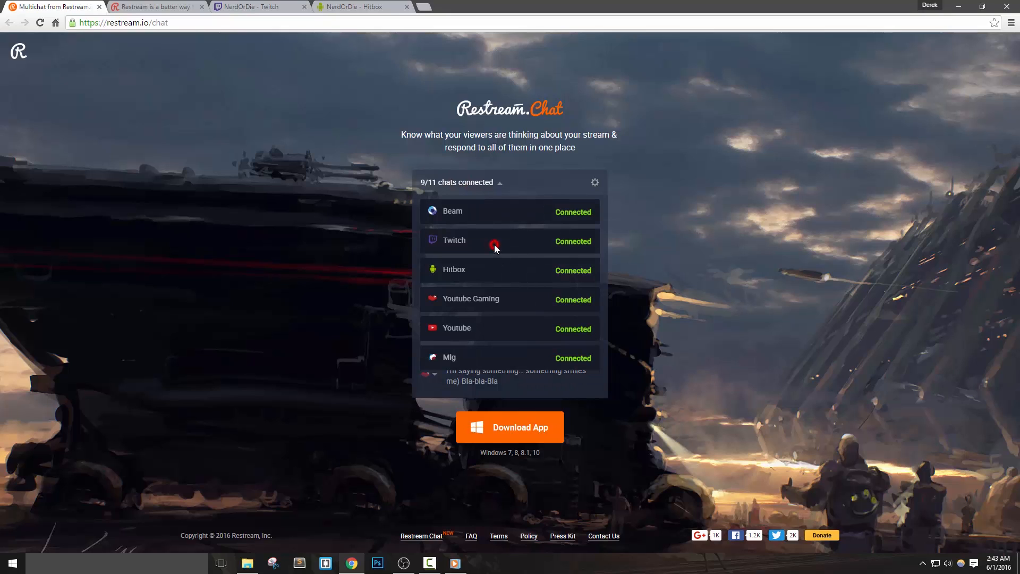
mouse_move(479, 273)
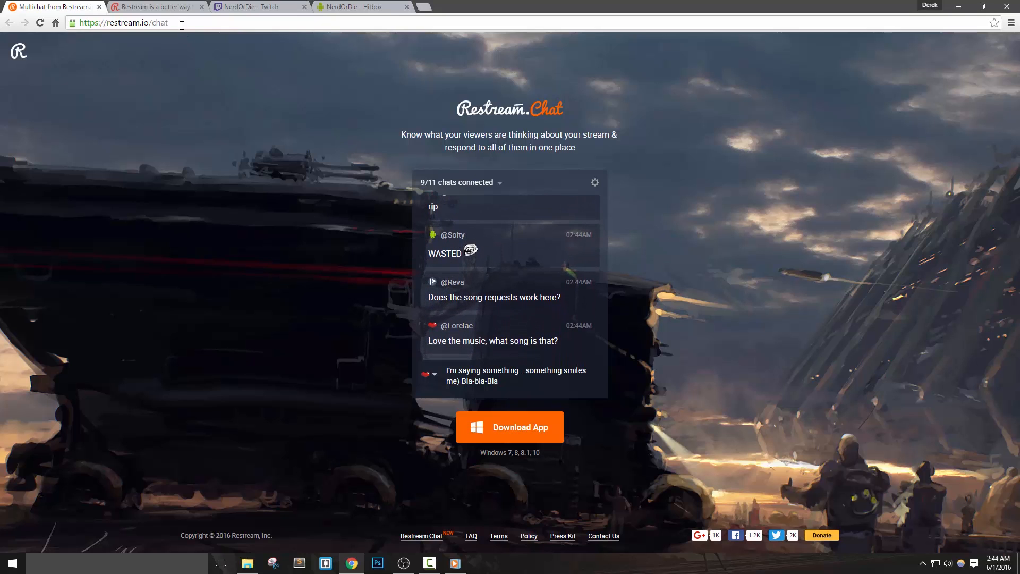
left_click(122, 23)
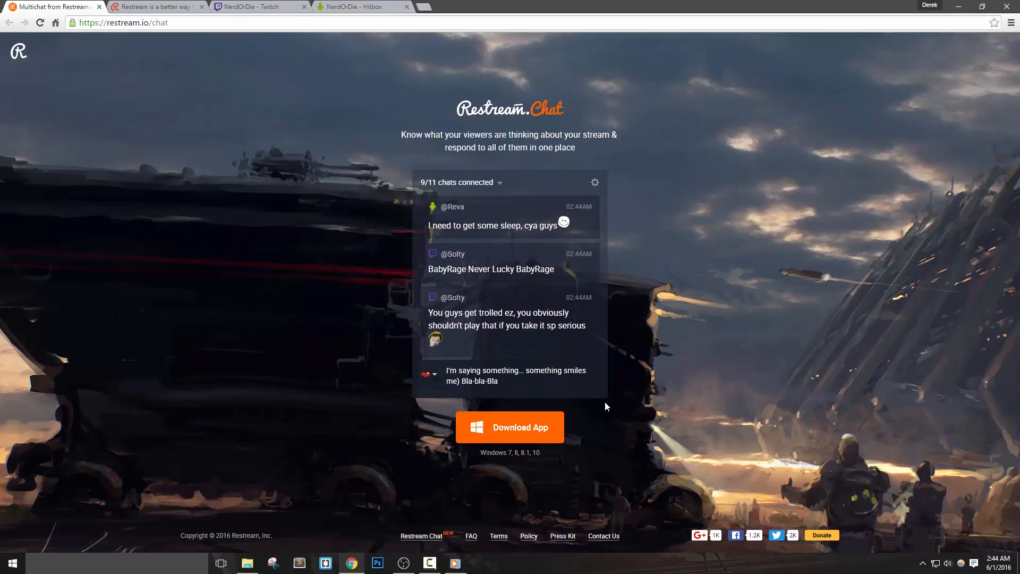
scroll("down", 3)
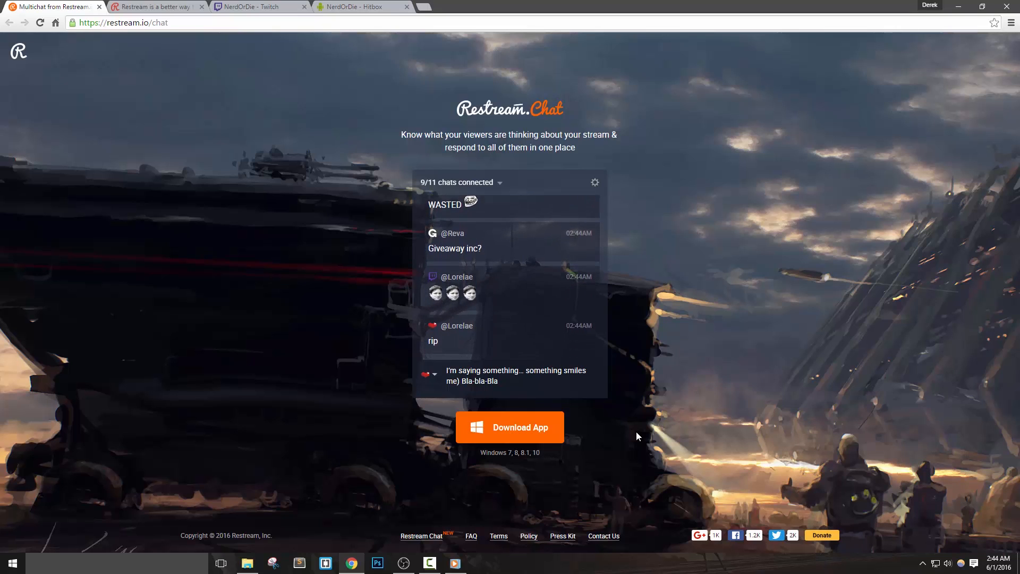
left_click(594, 183)
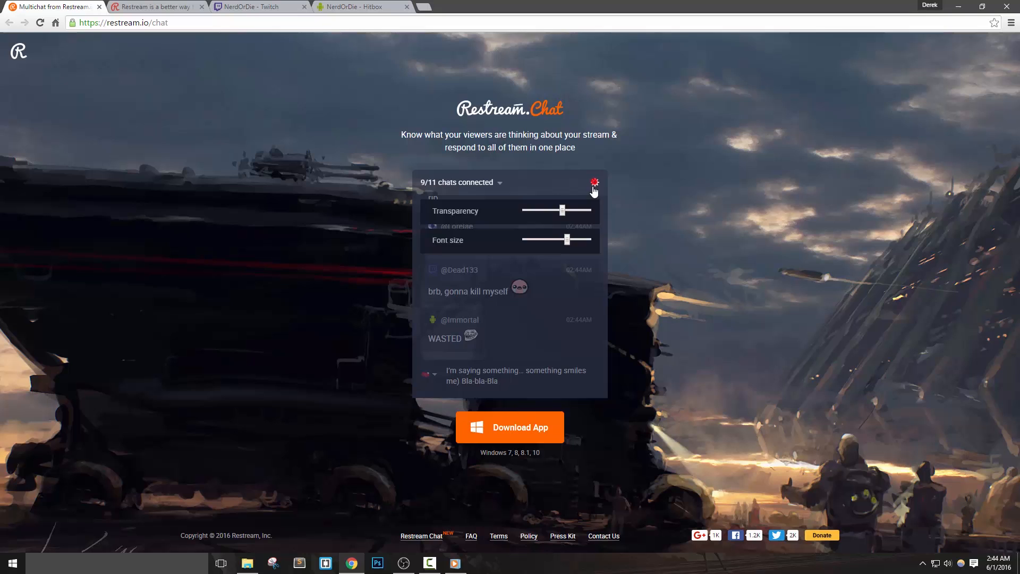
left_click(594, 183)
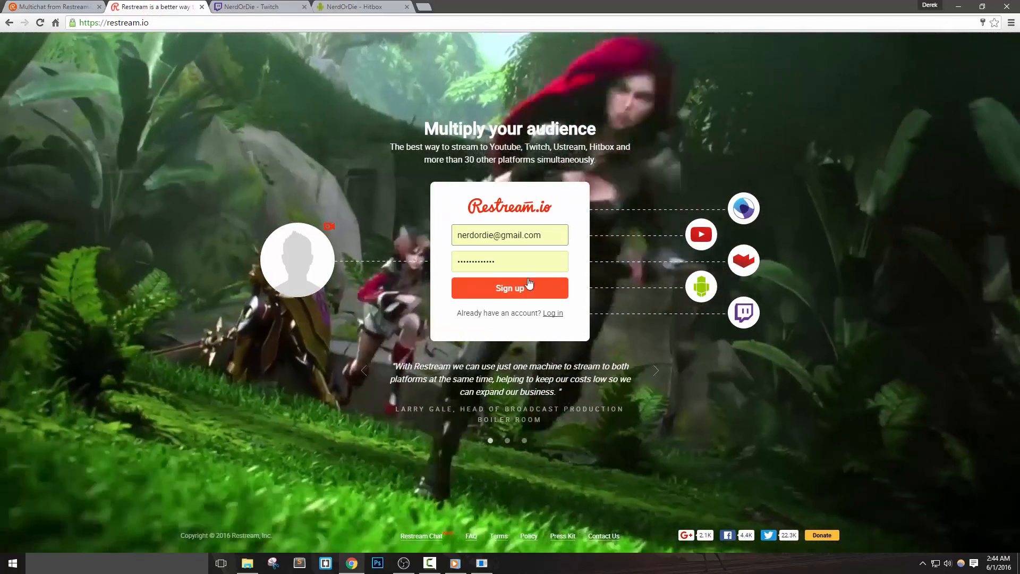
- Log in to Restream.io with the saved credentials and launch Restream Chat beside the dashboard
left_click(553, 313)
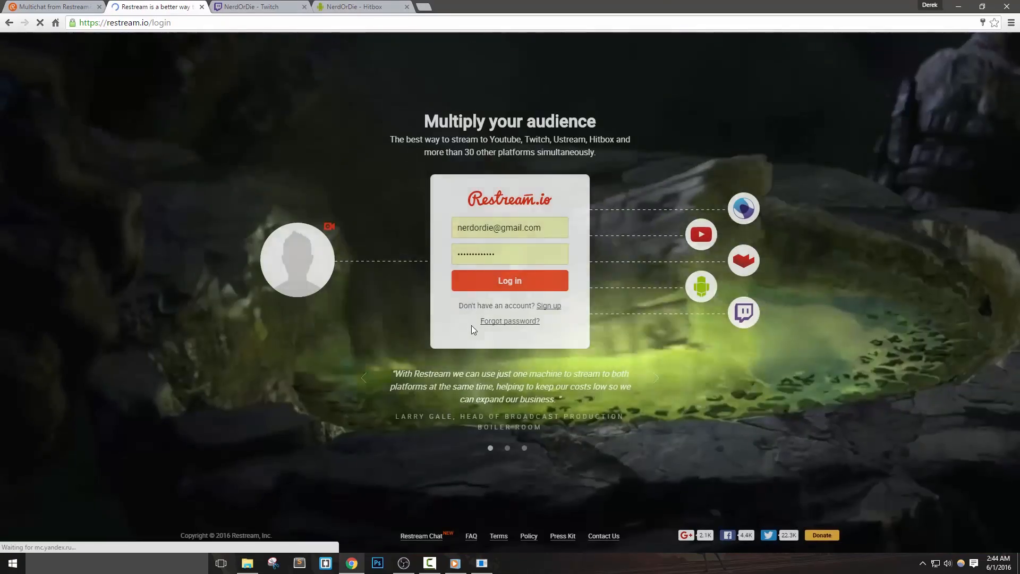
left_click(510, 280)
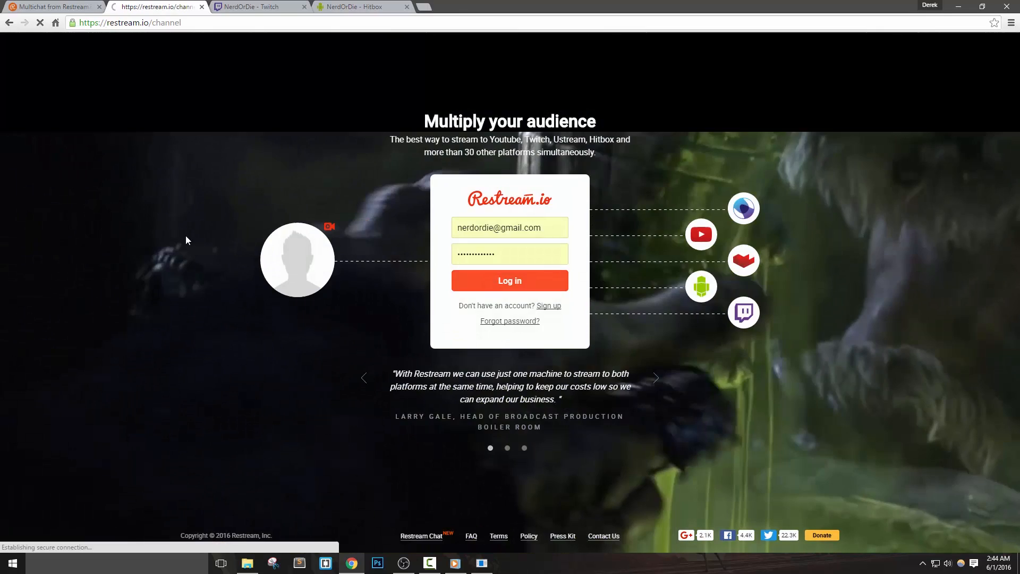
left_click(509, 280)
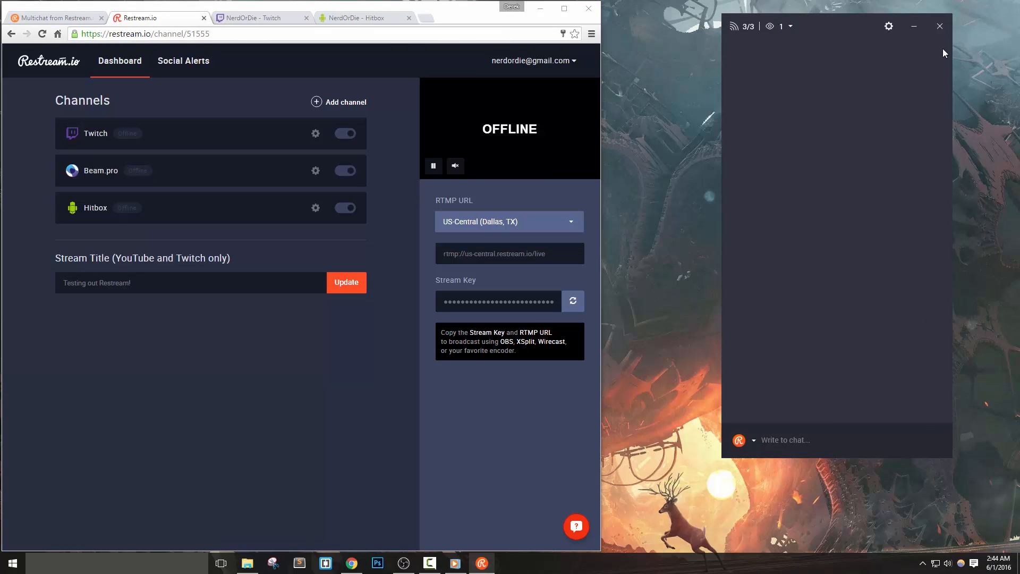
mouse_move(805, 188)
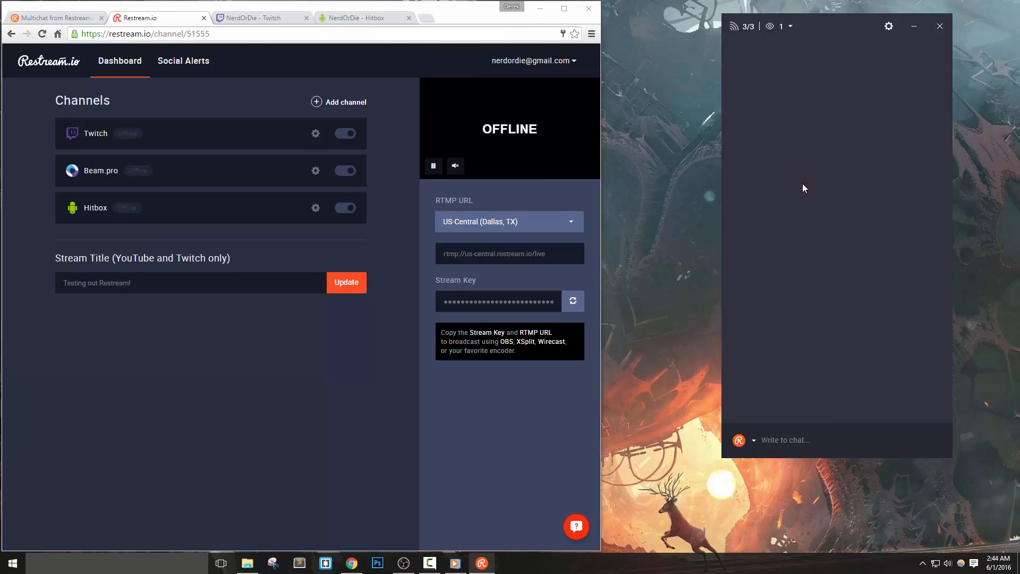
mouse_move(796, 145)
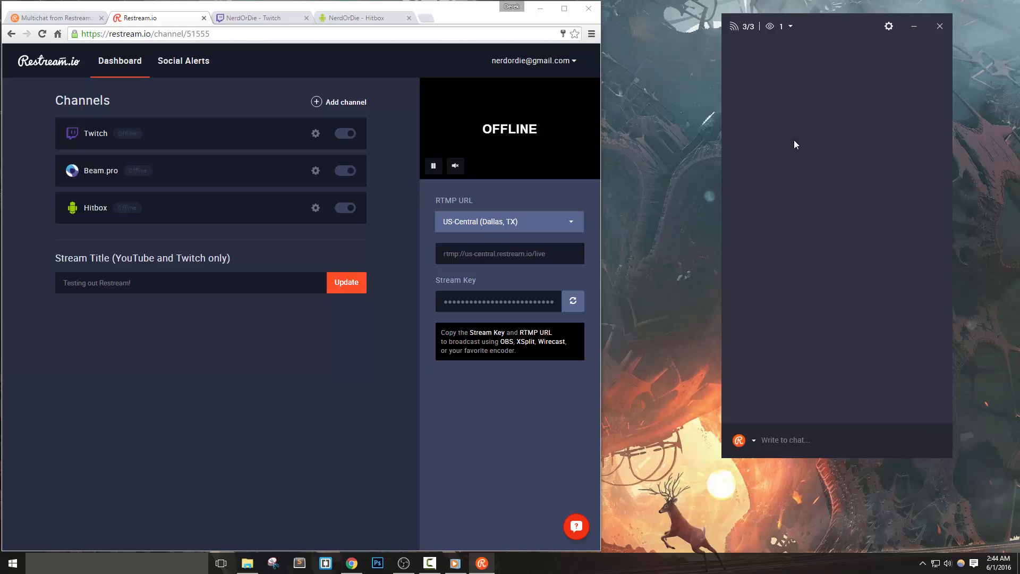
mouse_move(780, 32)
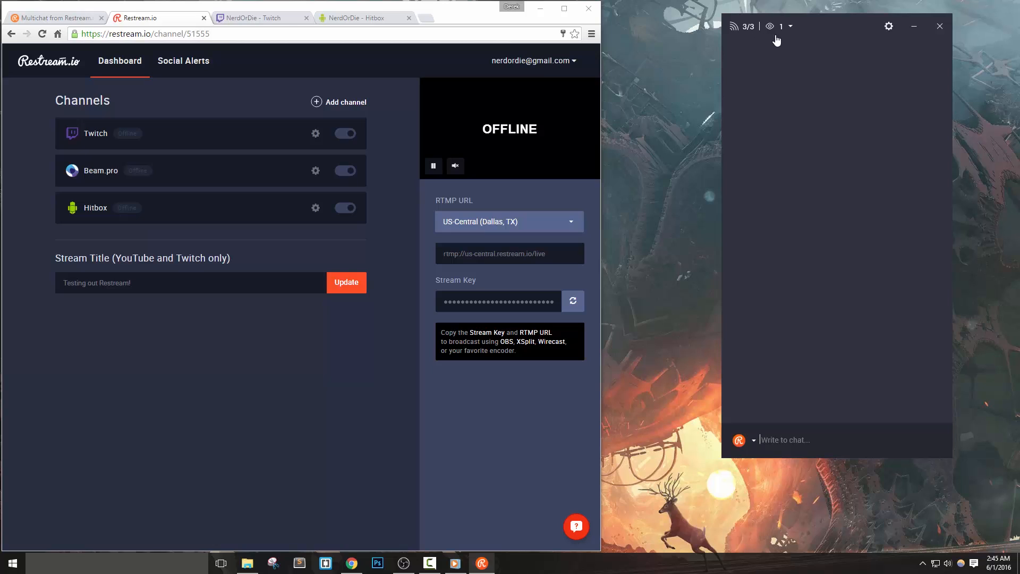
mouse_move(849, 163)
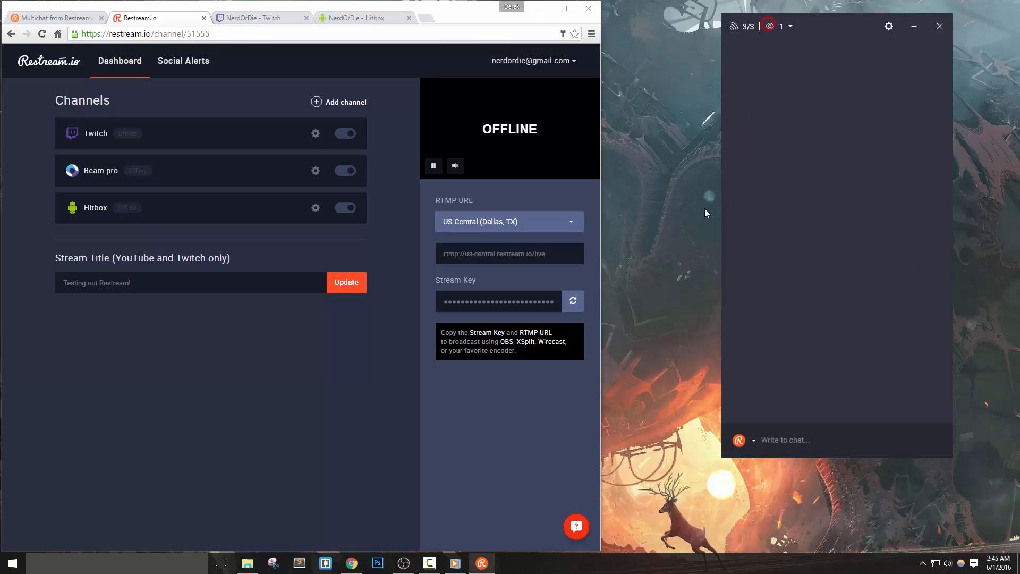
- Show the channel list: #allchats, Beam.pro read-only, Twitch online, Hitbox read-only
left_click(789, 26)
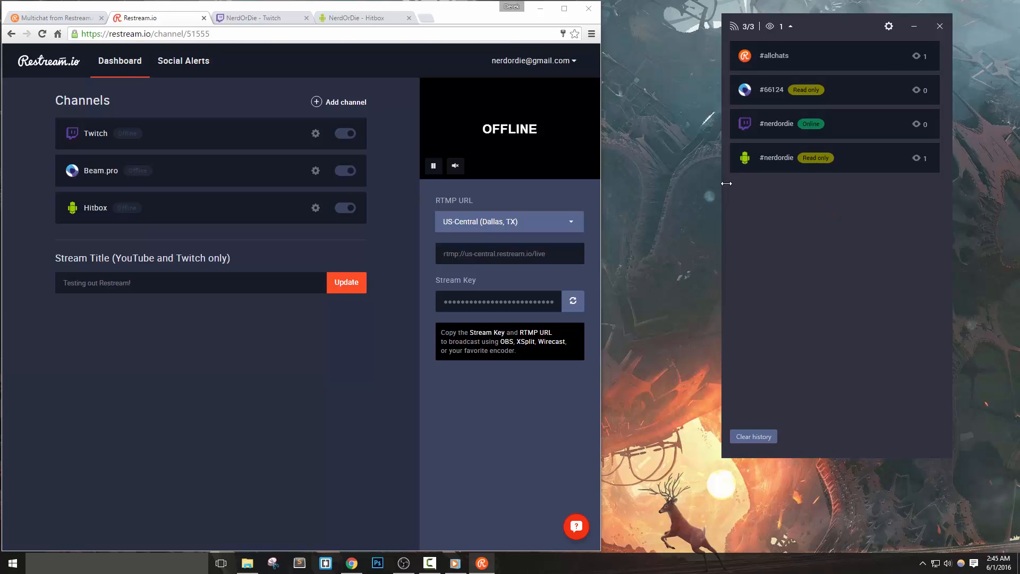
mouse_move(750, 455)
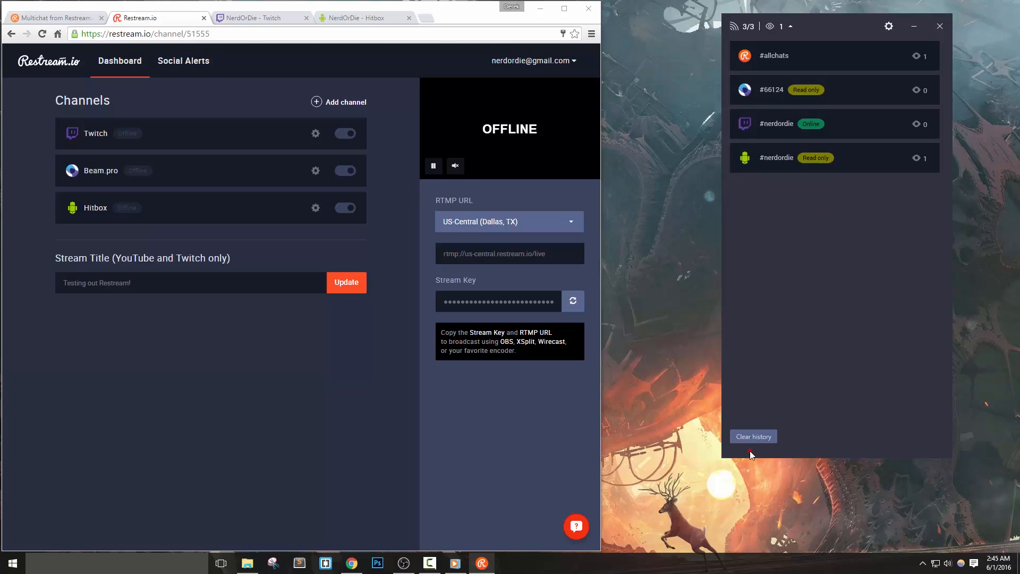
mouse_move(844, 142)
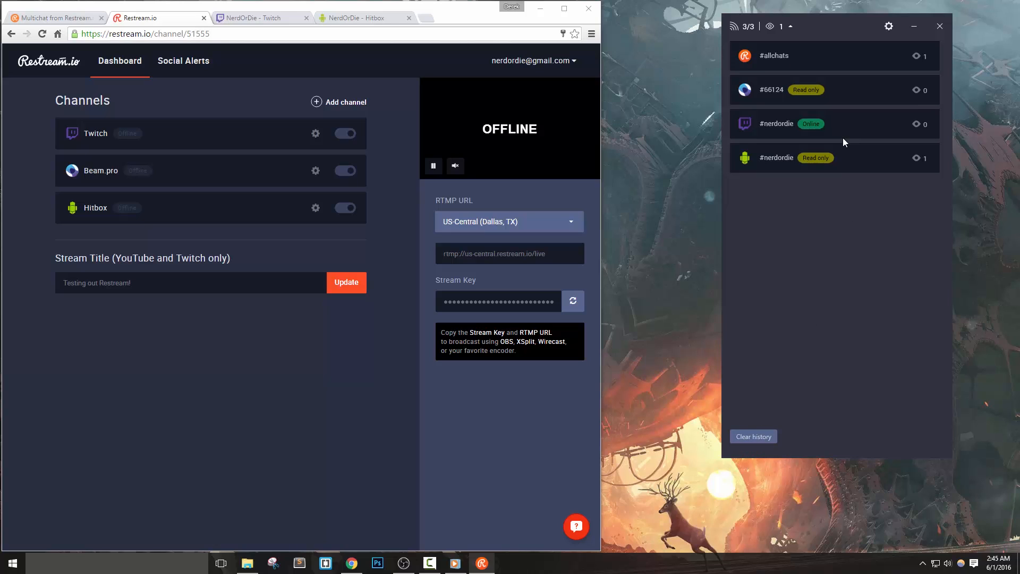
mouse_move(818, 166)
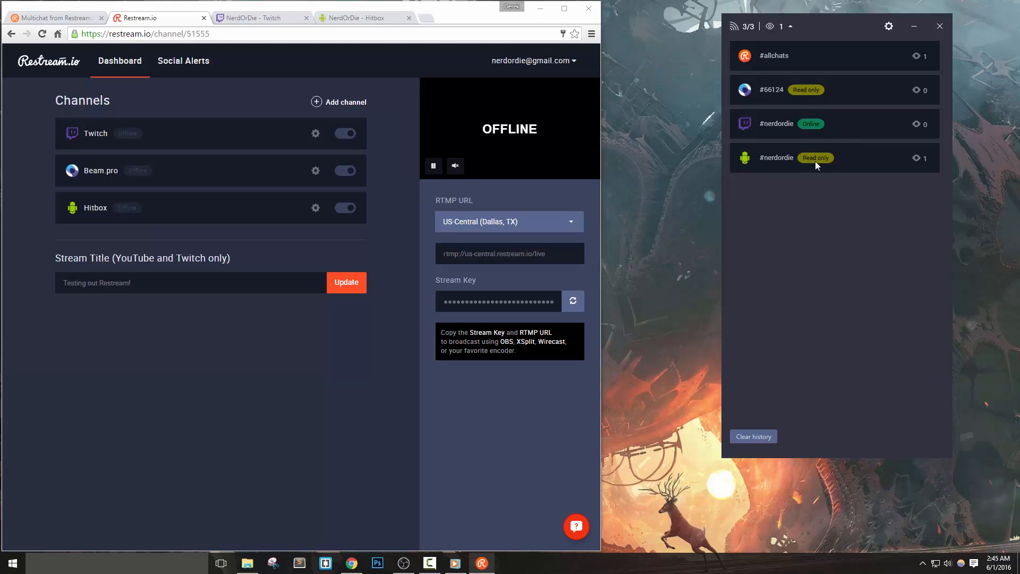
mouse_move(857, 226)
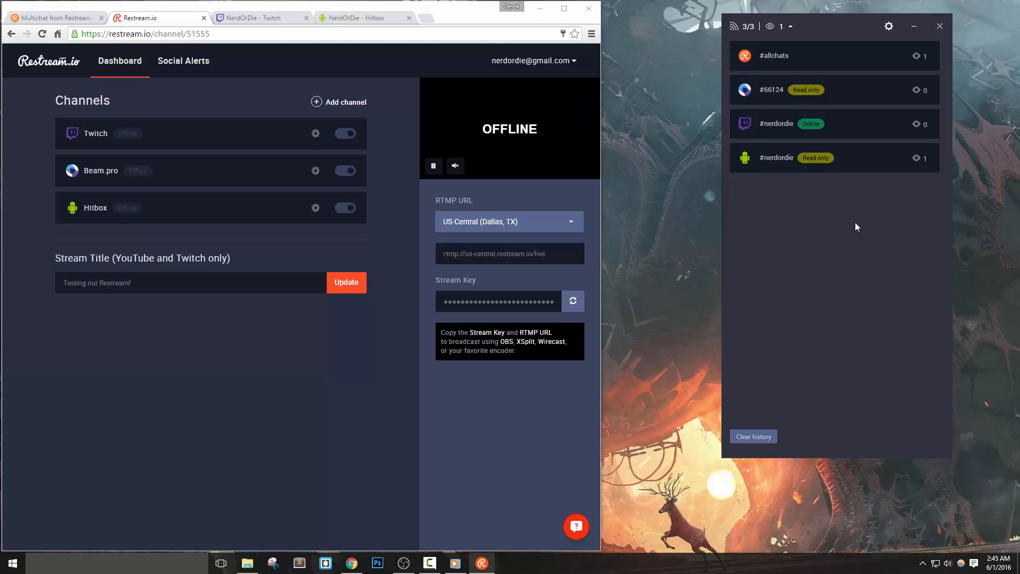
mouse_move(845, 134)
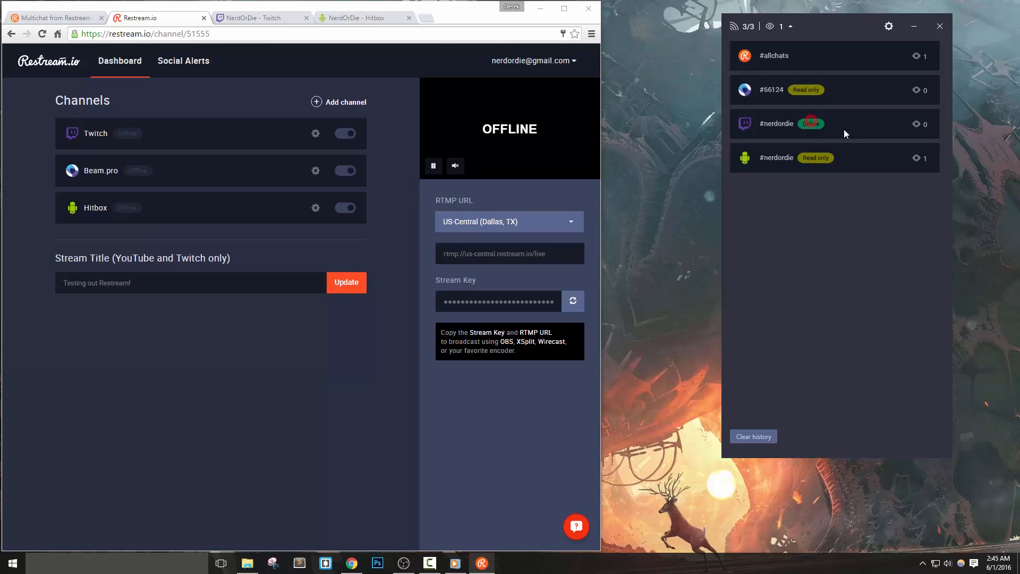
mouse_move(800, 127)
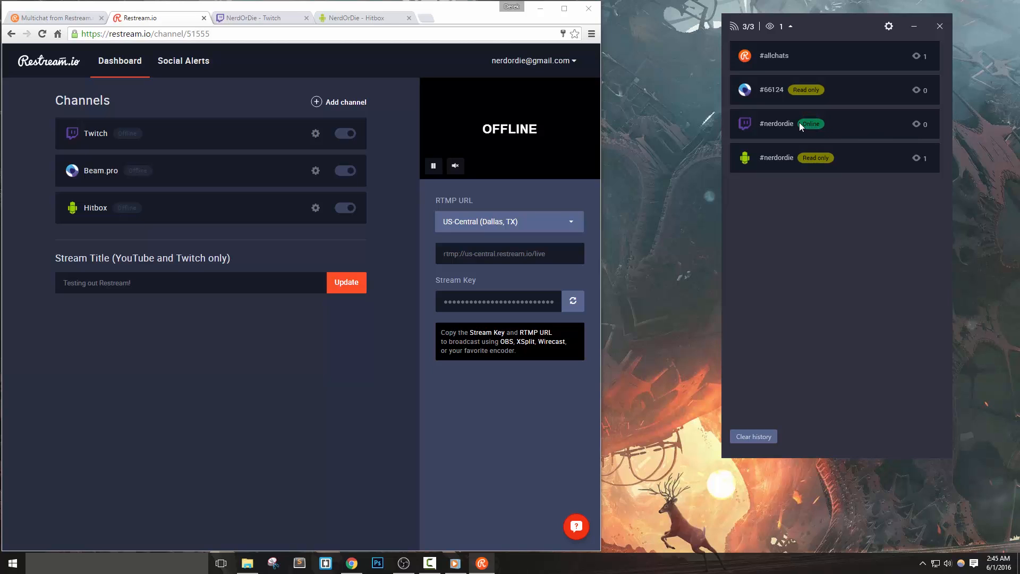
mouse_move(829, 136)
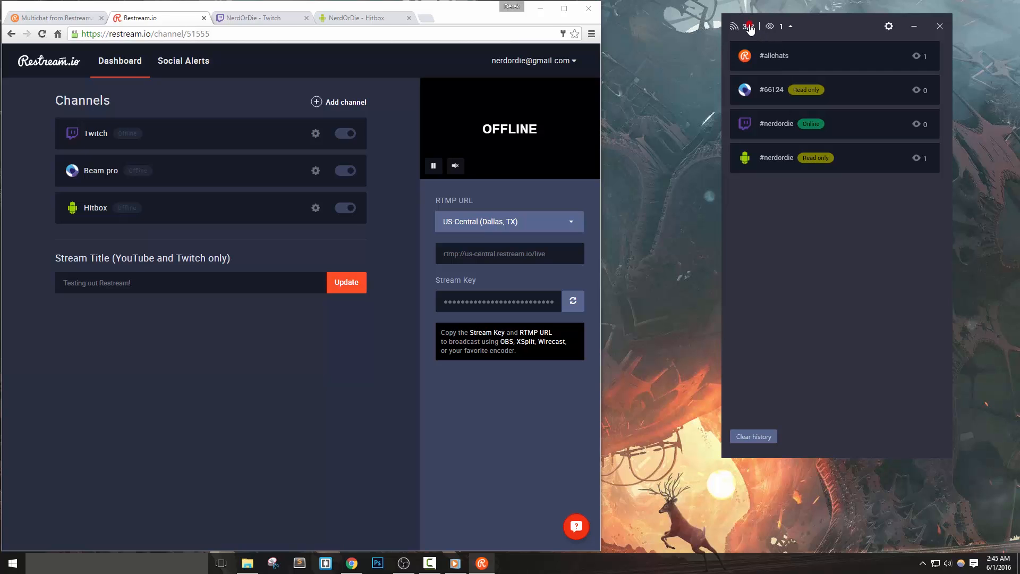
- Send 'Hey from Twitch!' from the Twitch channel's own chat
left_click(259, 18)
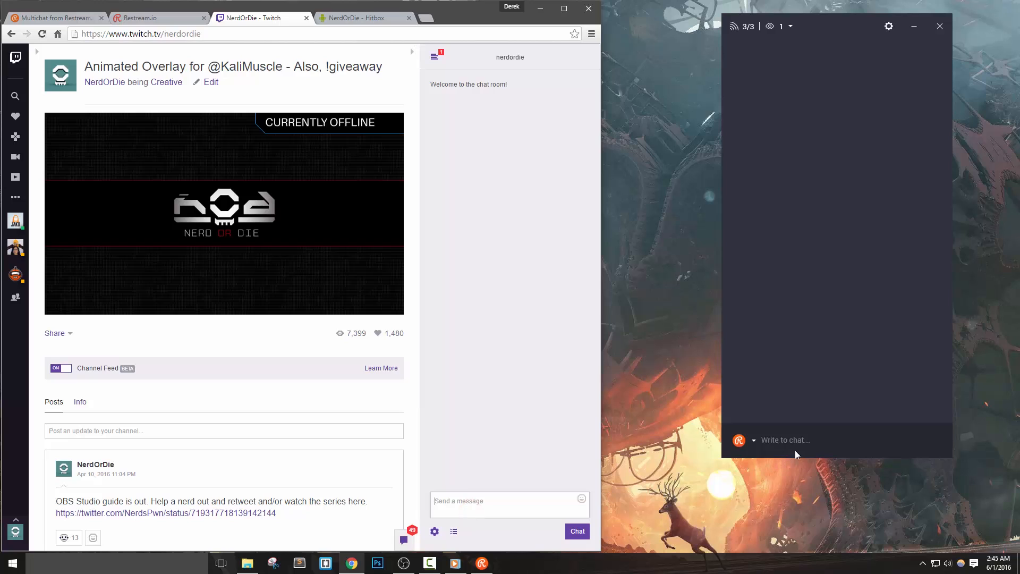
type("Hey")
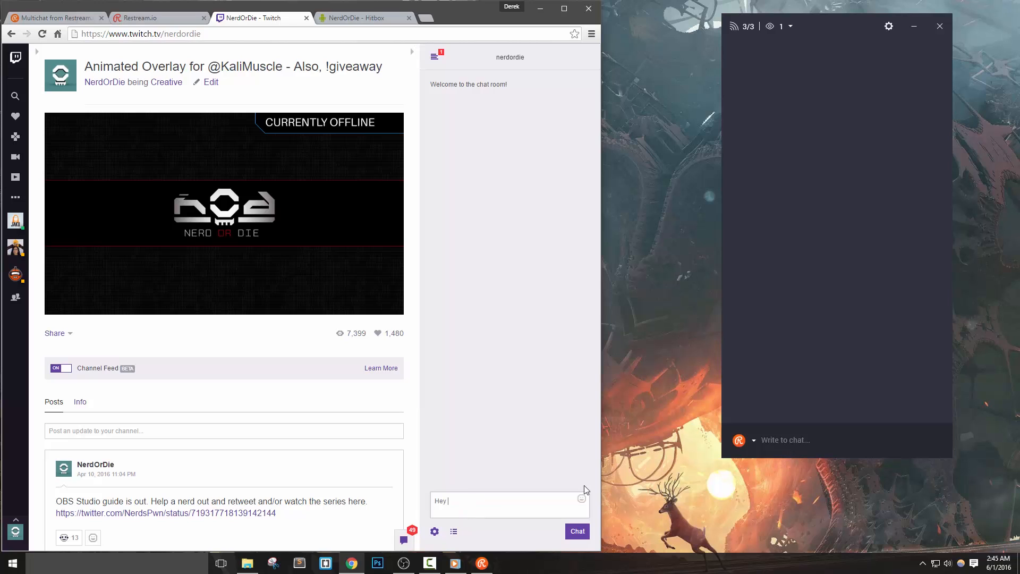
left_click(576, 531)
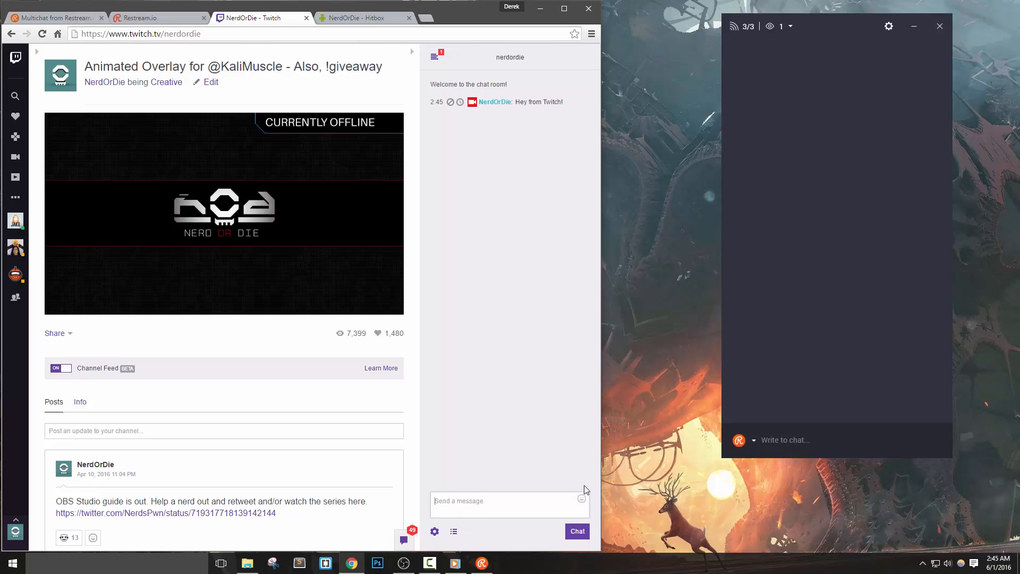
- Send 'Yo from Hitbox!' from the Hitbox chat and return to the Restream.io dashboard
left_click(361, 18)
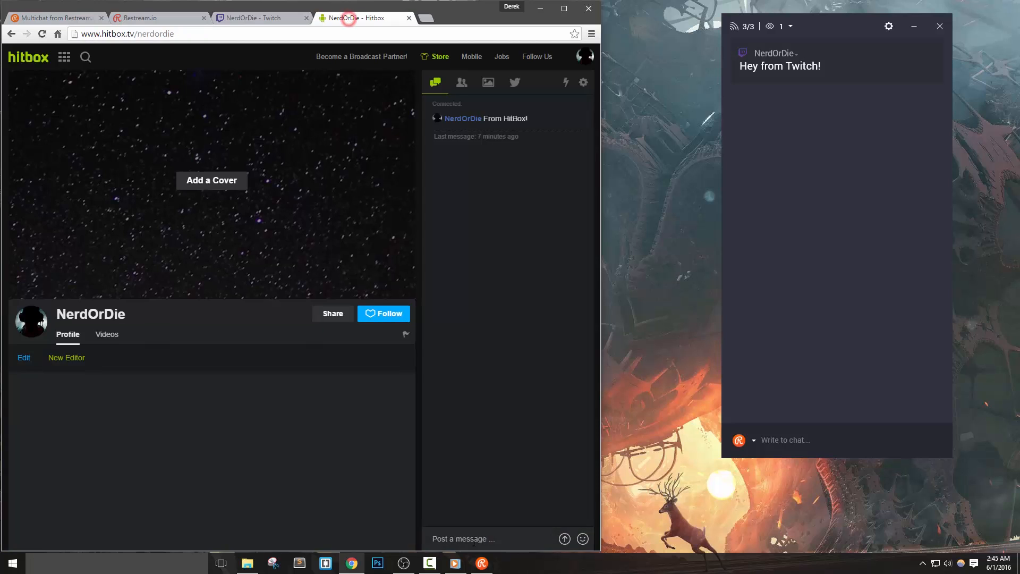
type("Yo fr")
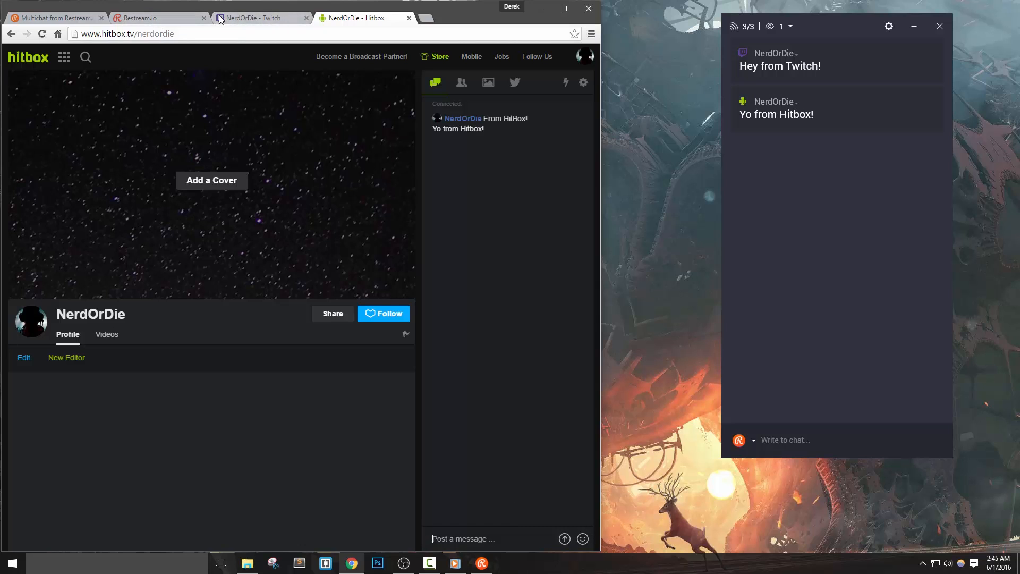
left_click(156, 17)
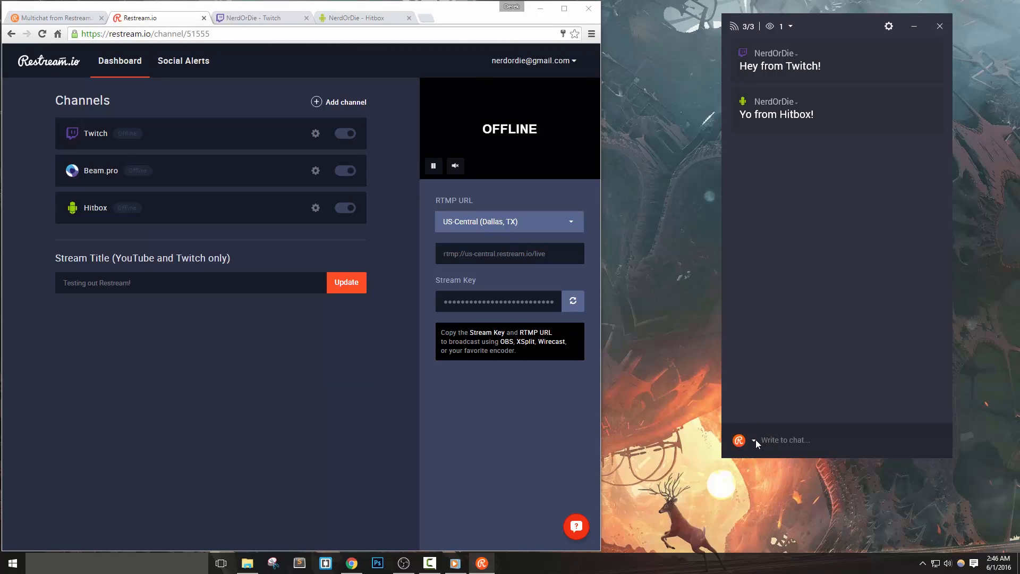
- Send 'Only to twitch' to #nerdordie, then 'To all that aren't read only' to all chats
left_click(754, 440)
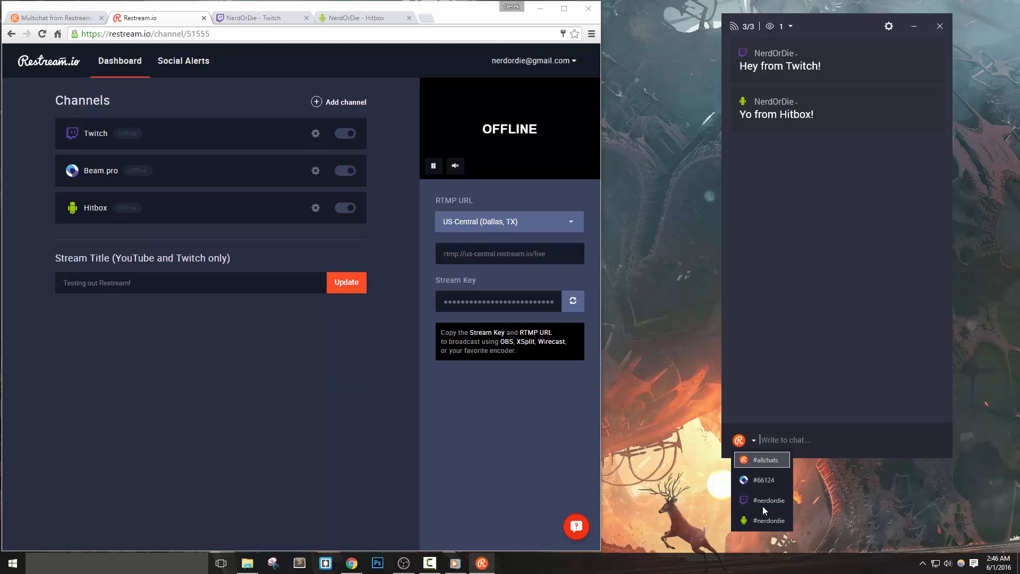
left_click(770, 499)
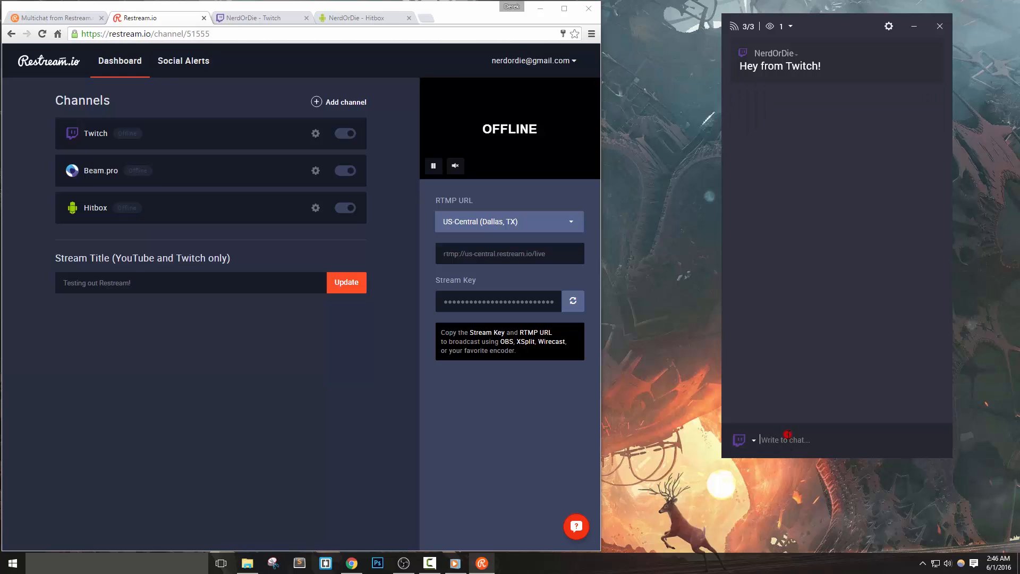
type("Only to t")
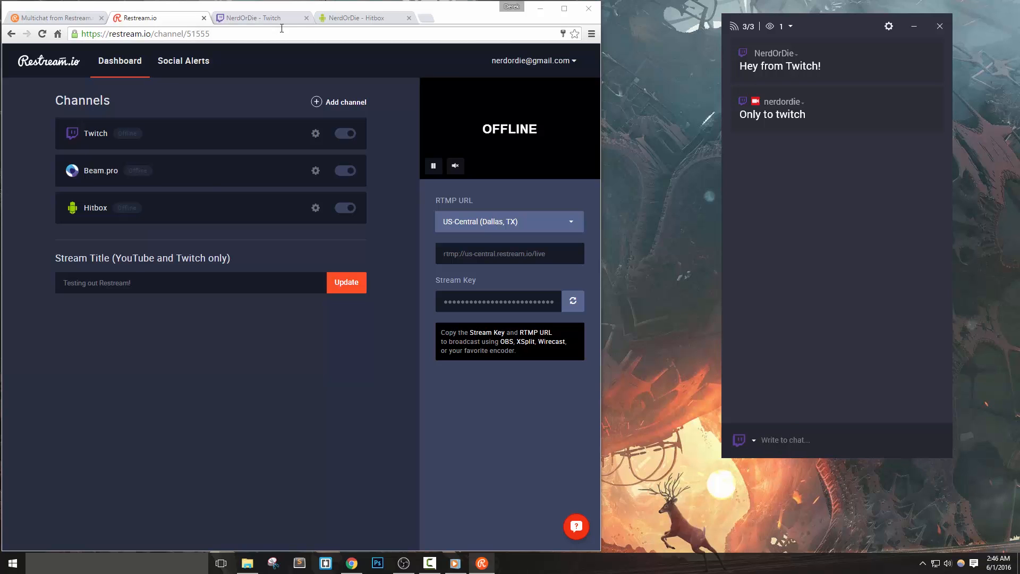
left_click(259, 18)
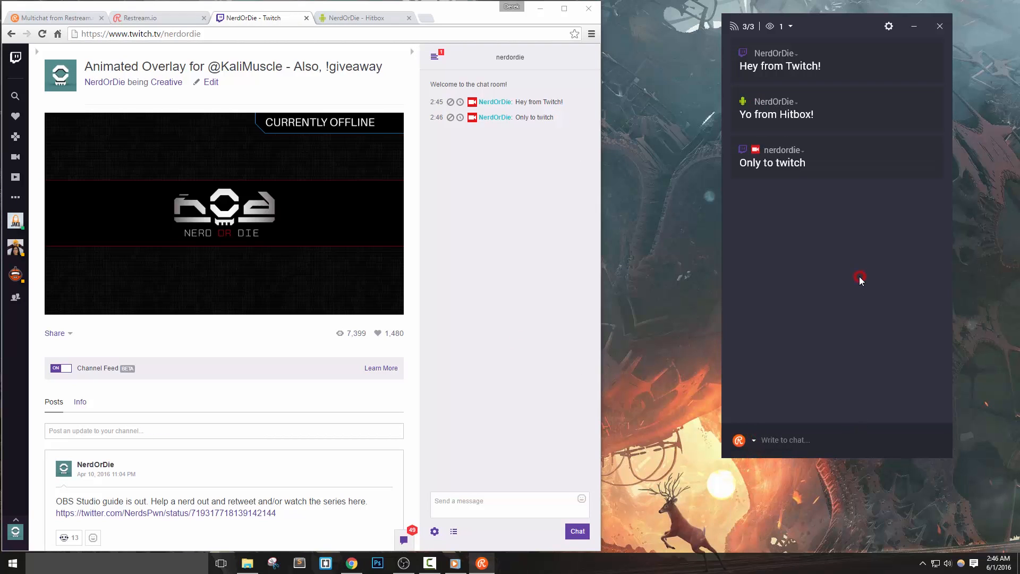
mouse_move(754, 44)
type("To all that aren't rea")
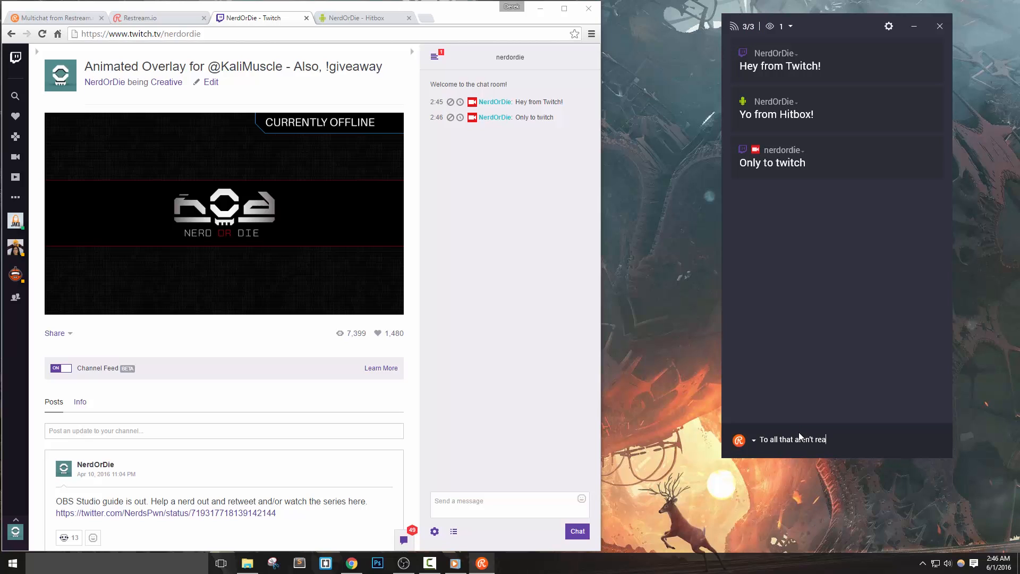
key("Return")
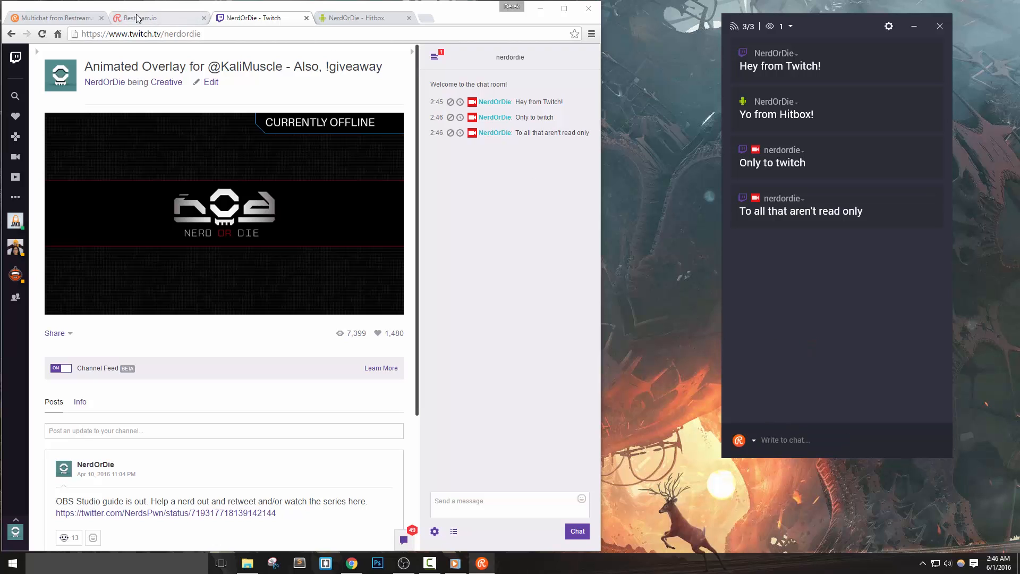
- Open Restream Chat's General settings and toggle Force chat autoscroll off and back on
left_click(156, 18)
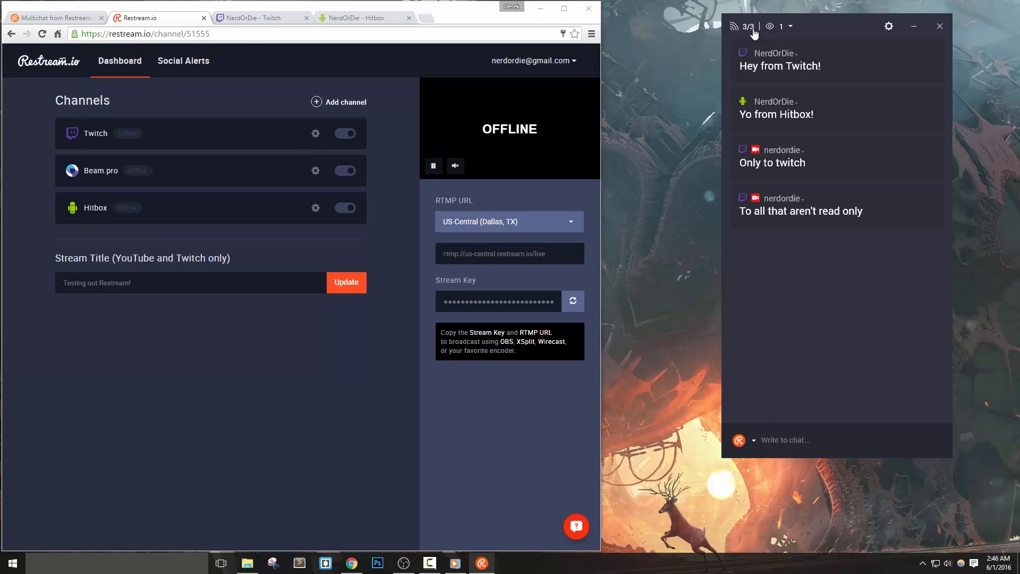
left_click(889, 26)
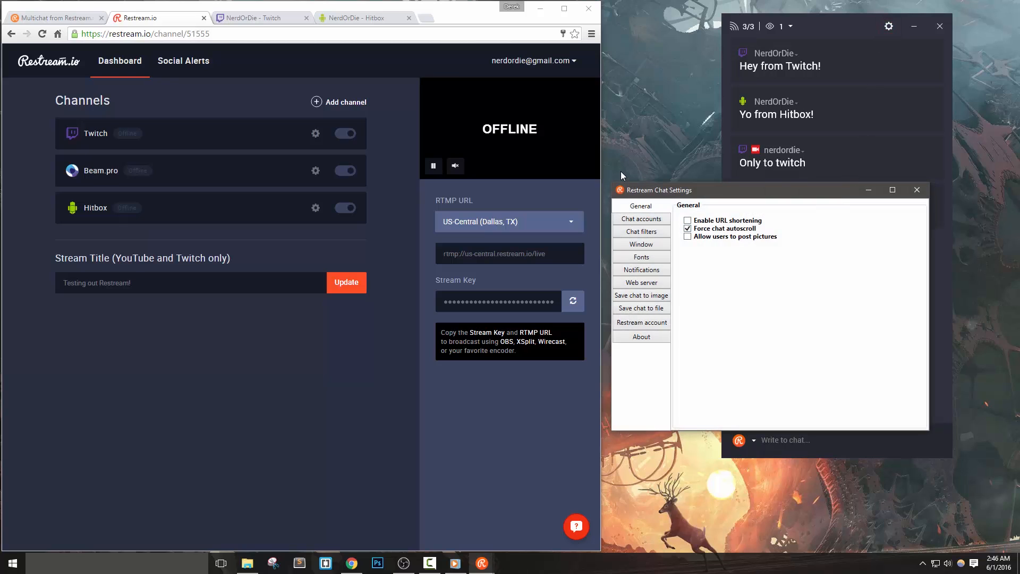
mouse_move(777, 347)
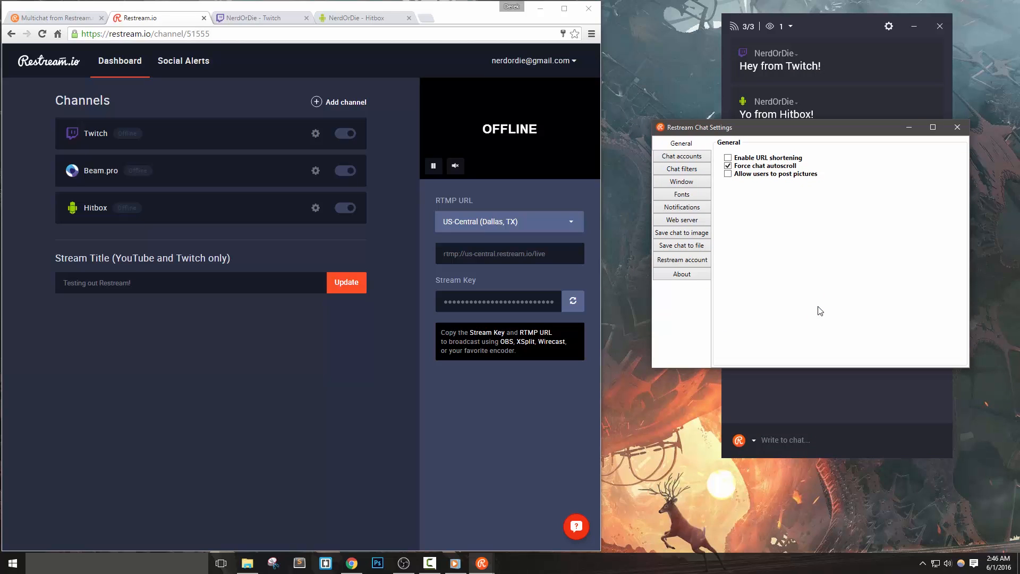
mouse_move(703, 156)
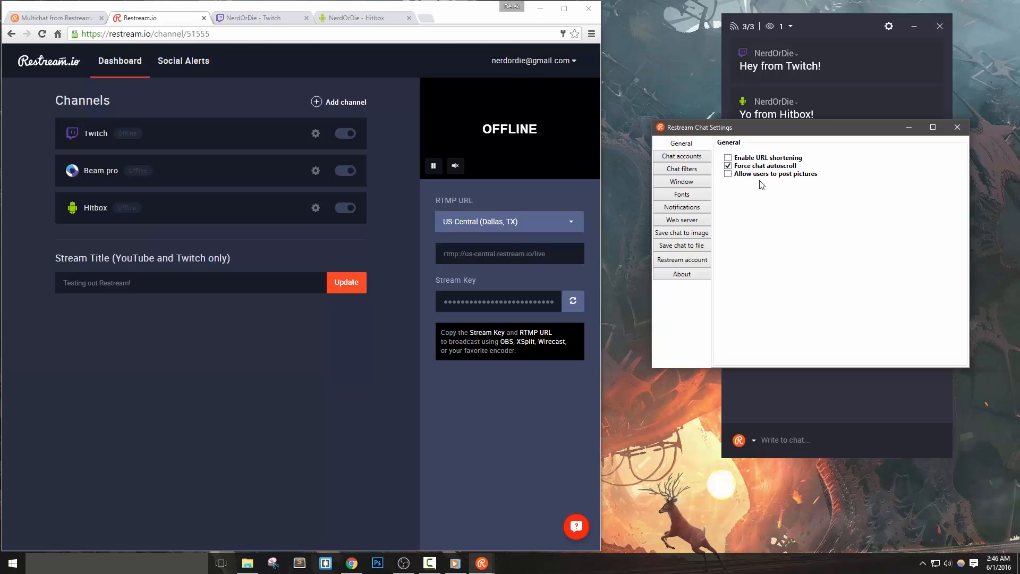
left_click(728, 165)
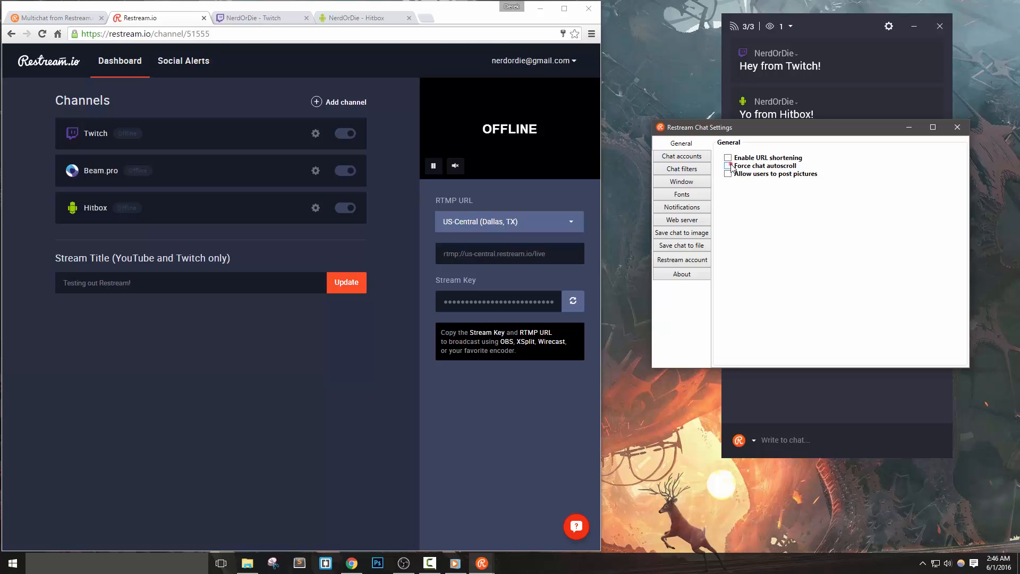
left_click(728, 165)
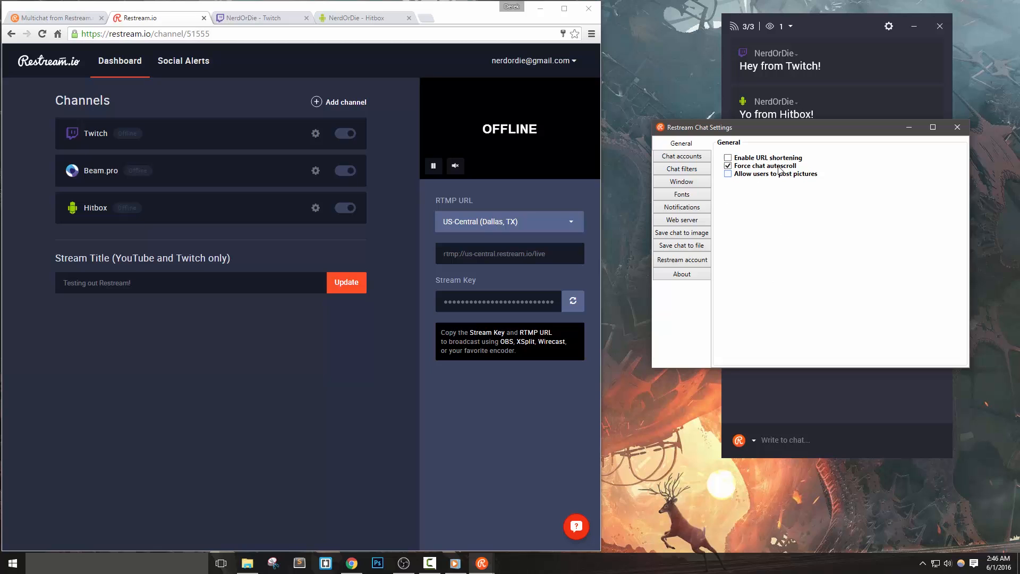
- Scroll through the Chat accounts page showing Twitch.tv, Beam.pro, Hitbox.tv and Steam logins
left_click(682, 155)
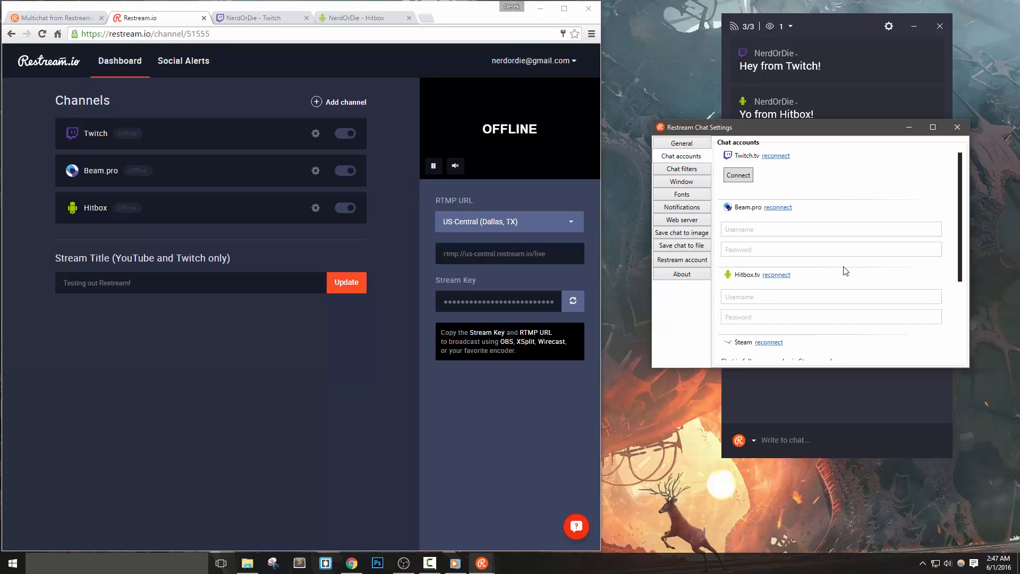
scroll("down", 3)
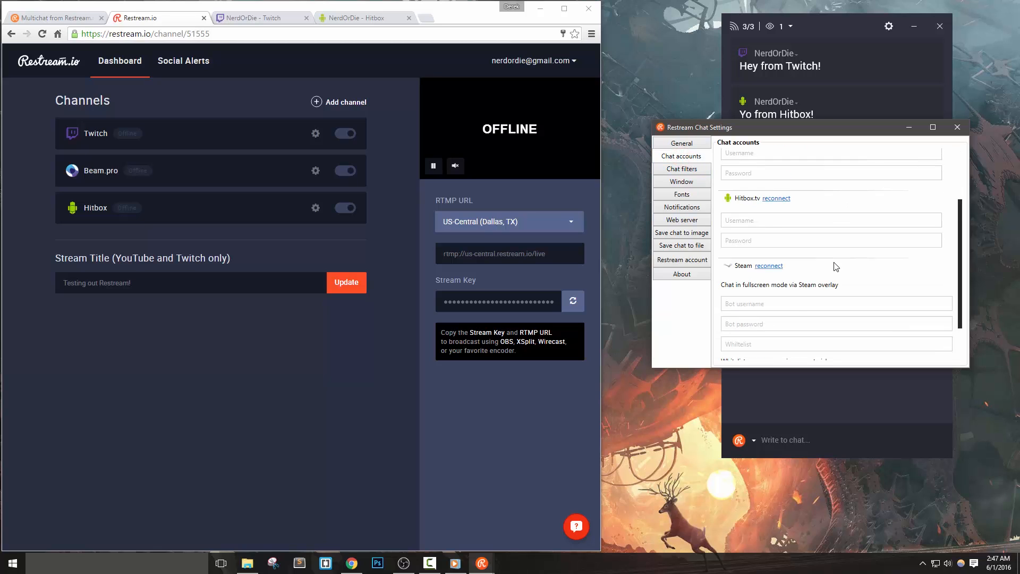
scroll("up", 3)
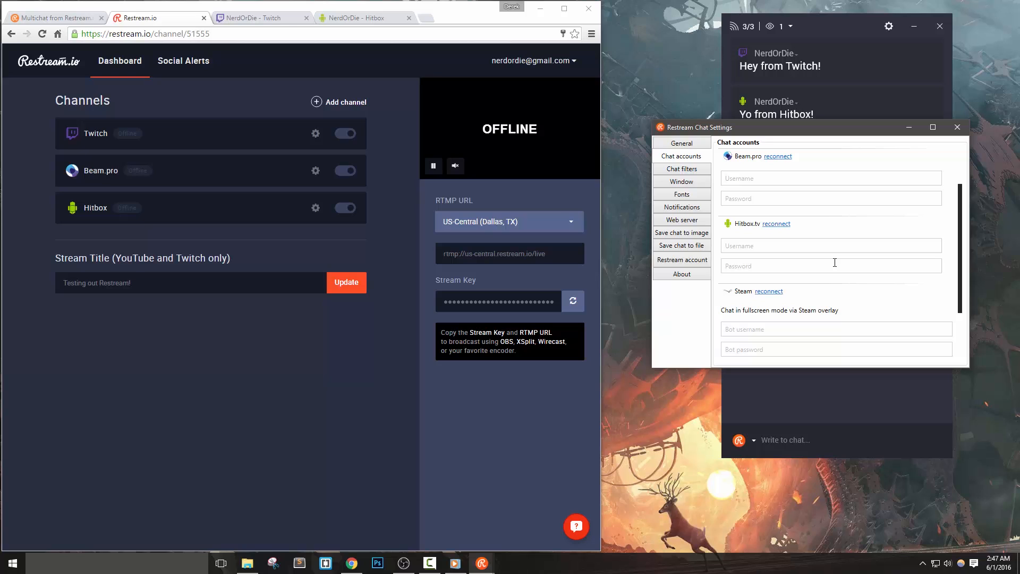
scroll("down", 3)
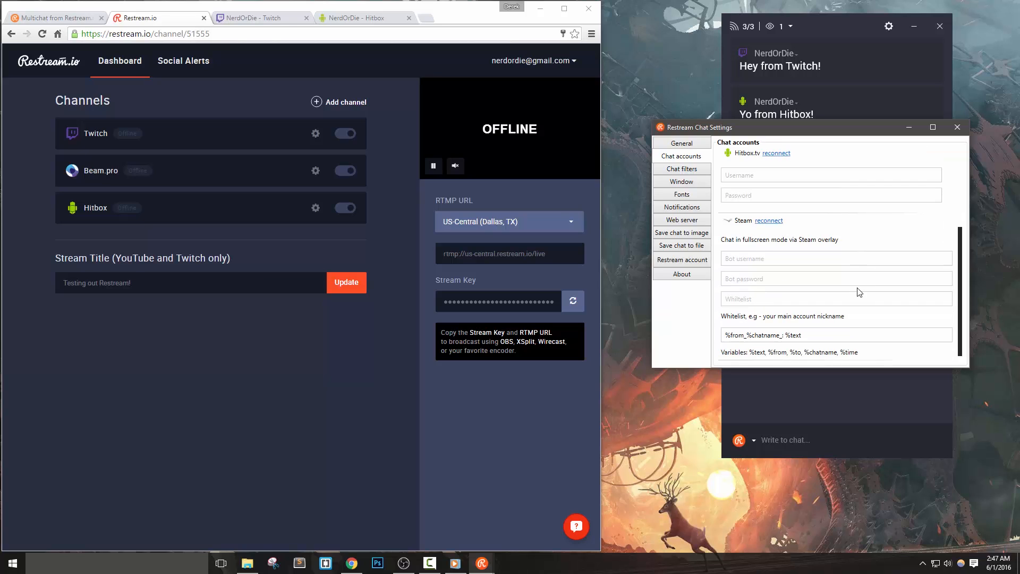
scroll("up", 3)
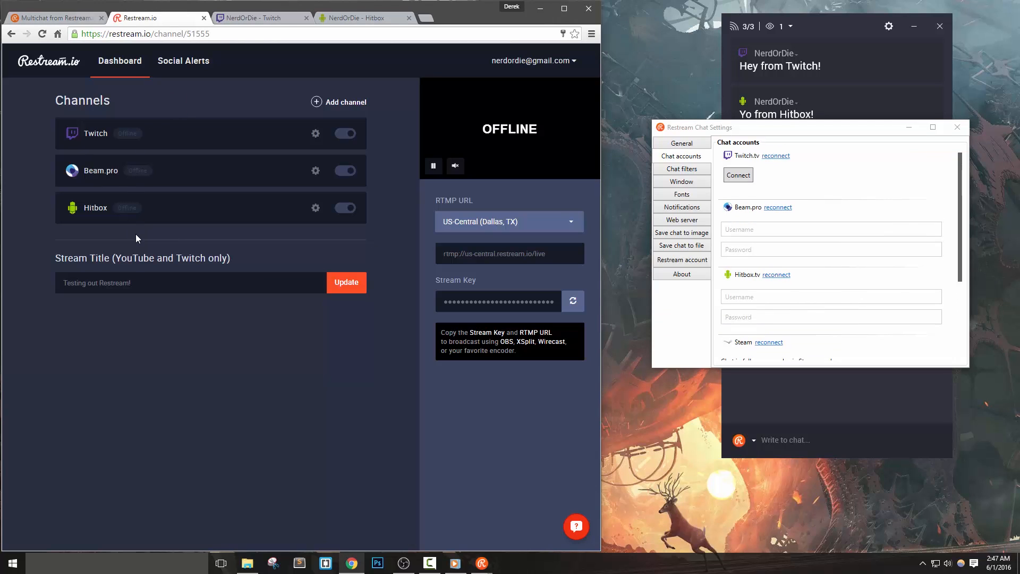
mouse_move(773, 177)
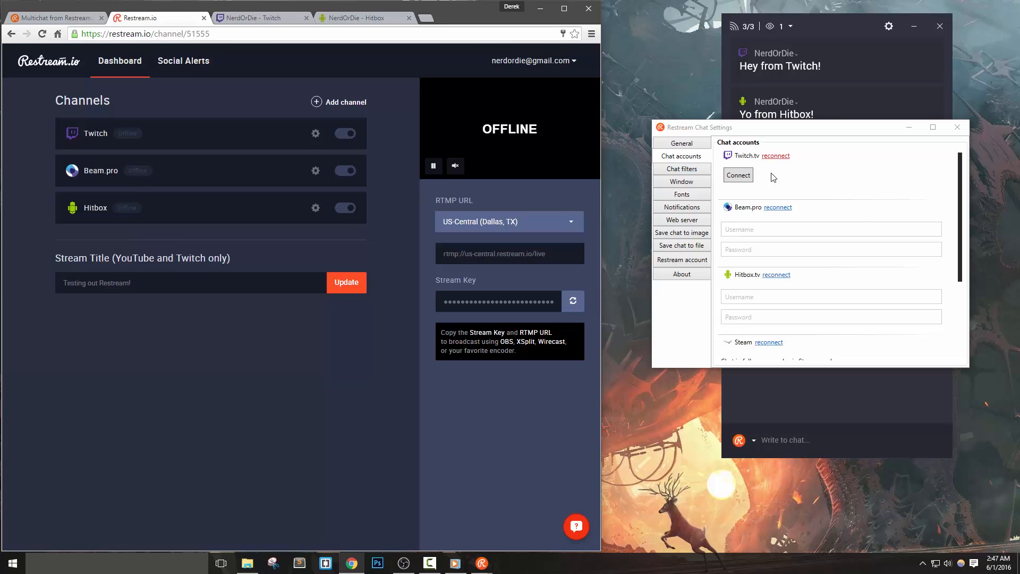
- Toggle both hide-message options off and on for the 'badwords,jerkface' word filter
left_click(682, 168)
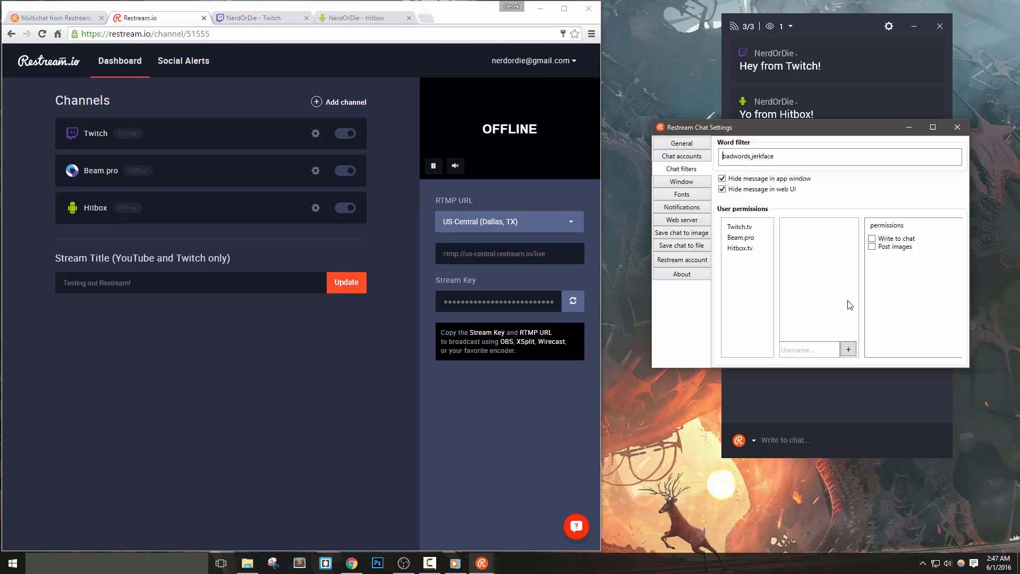
left_click(722, 190)
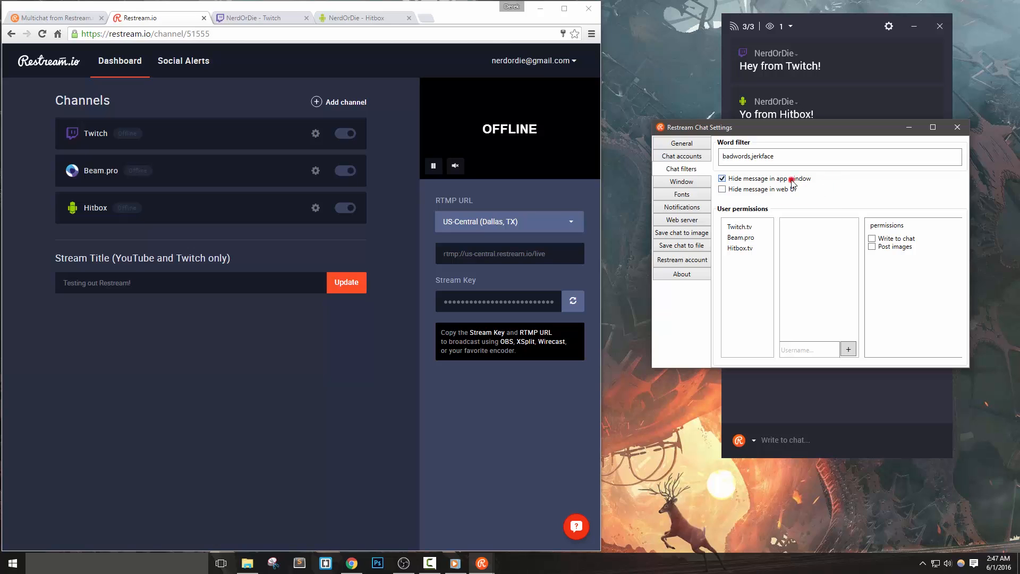
left_click(723, 179)
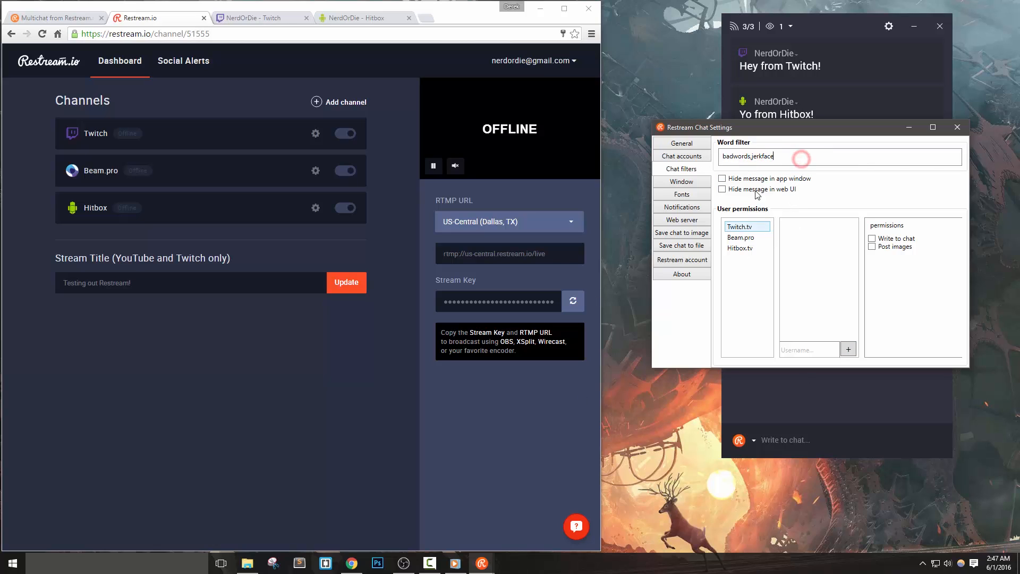
left_click(722, 179)
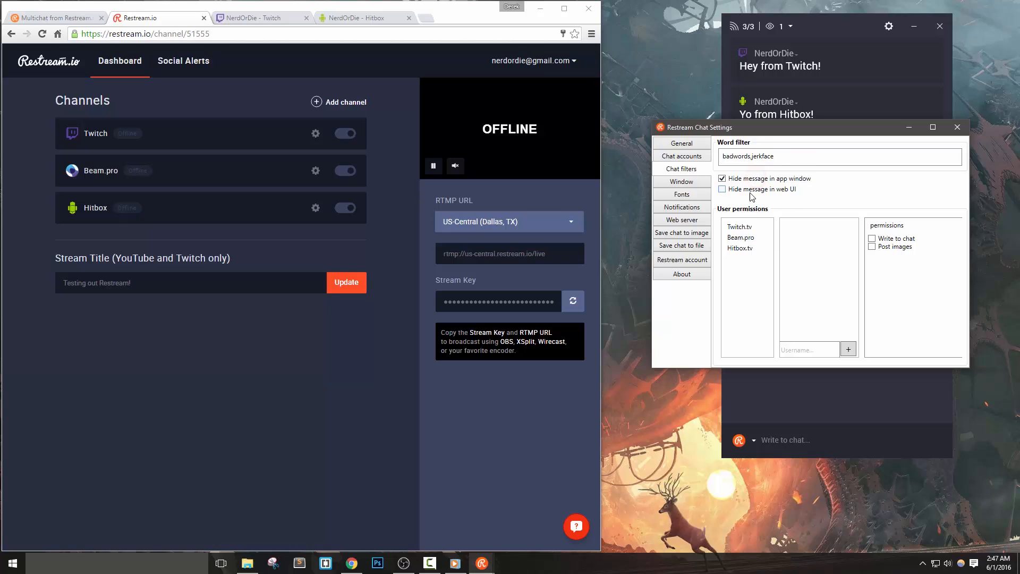
left_click(722, 188)
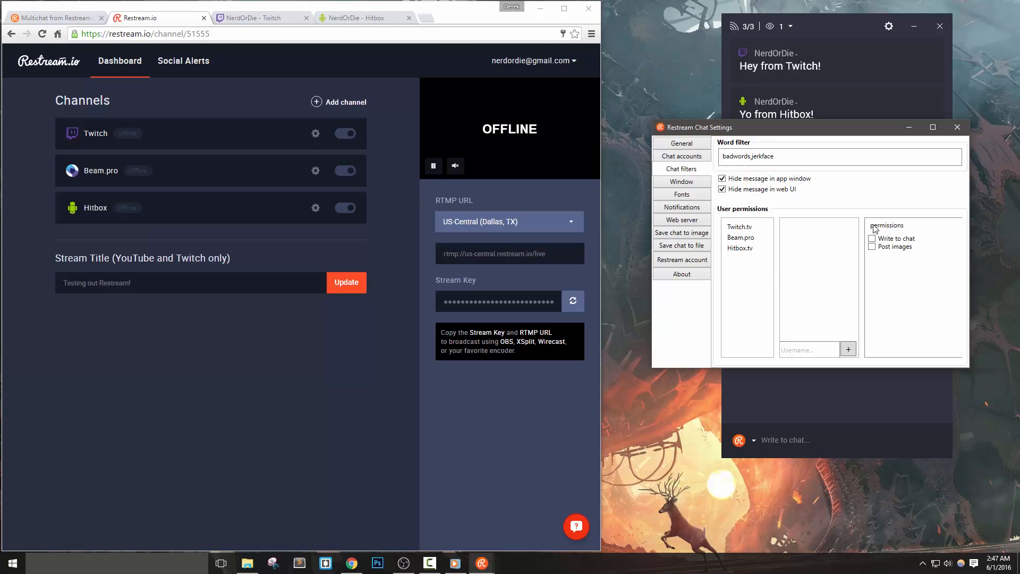
mouse_move(821, 189)
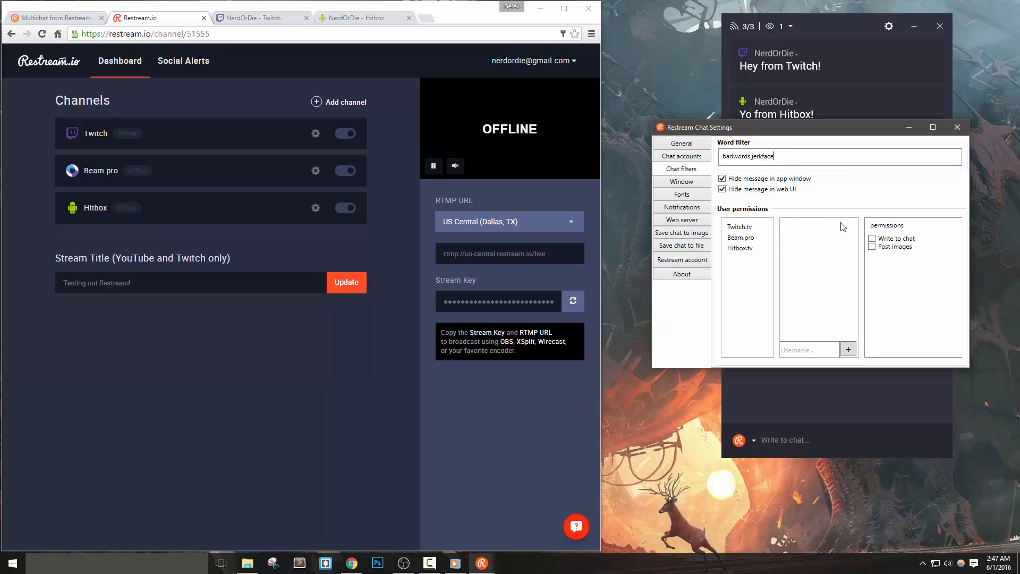
- Untick Window always on top, adjust opacity, then view font sizes: message 20, nickname 16
left_click(681, 182)
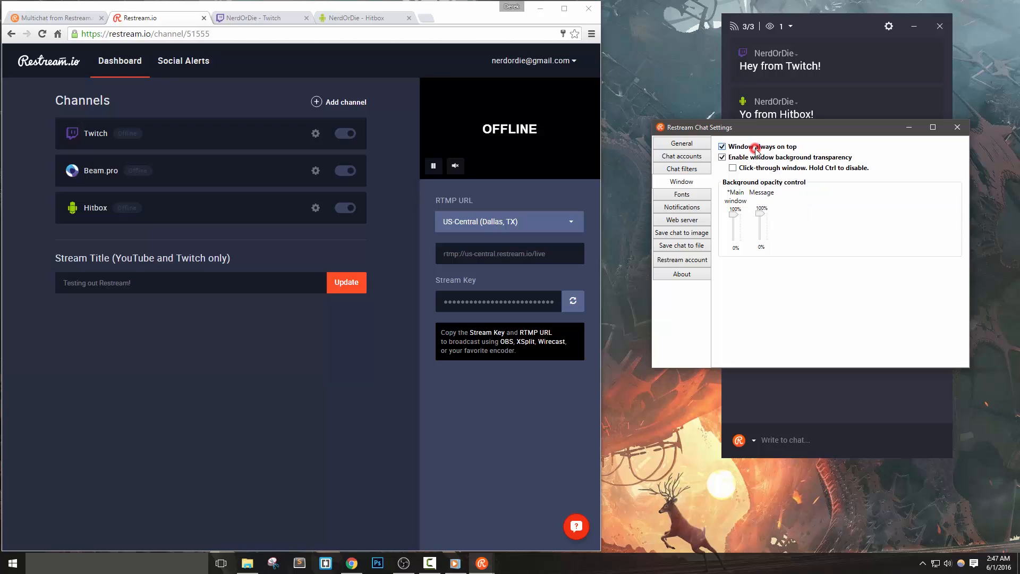
left_click(722, 145)
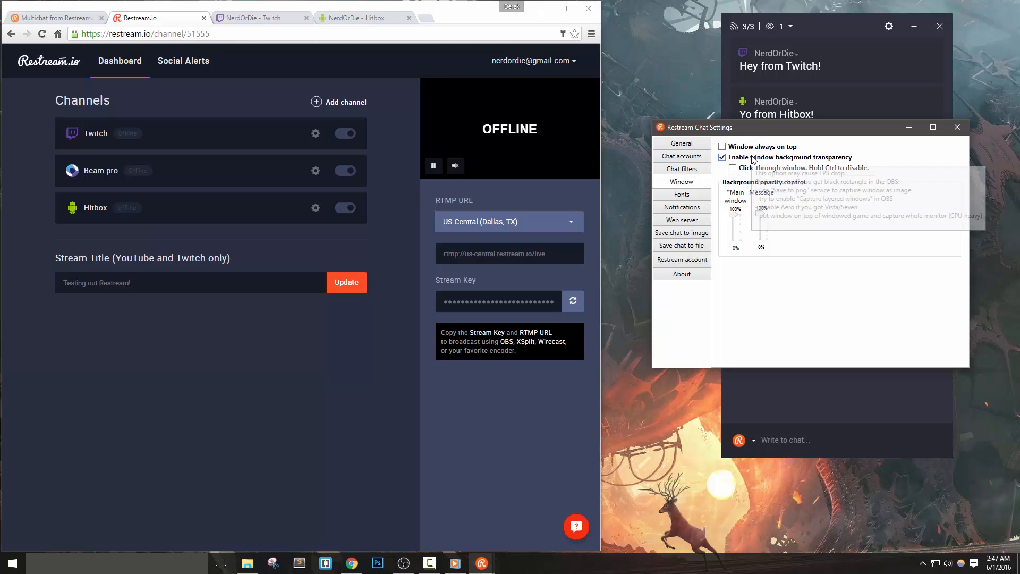
left_click(723, 157)
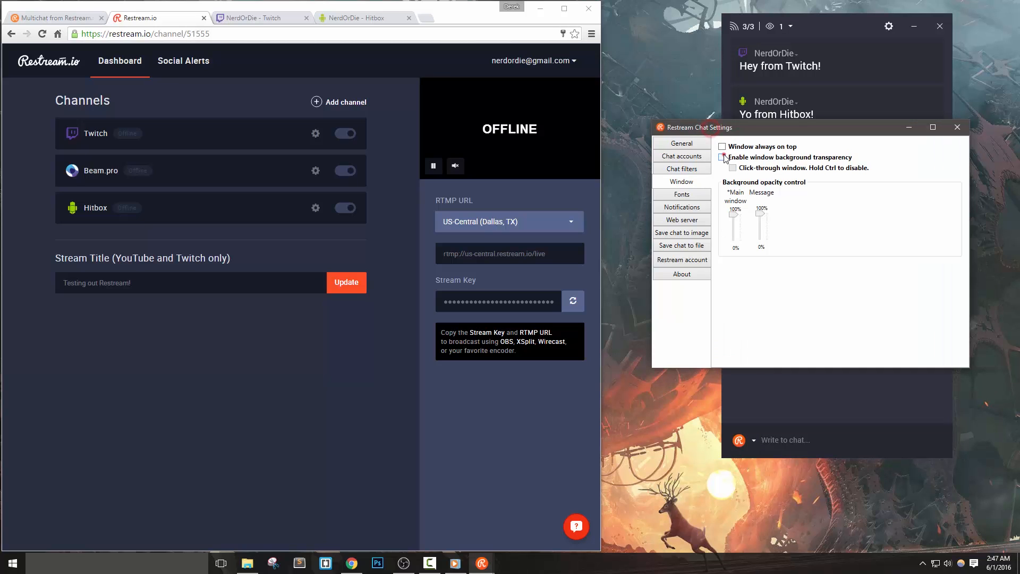
left_click(722, 157)
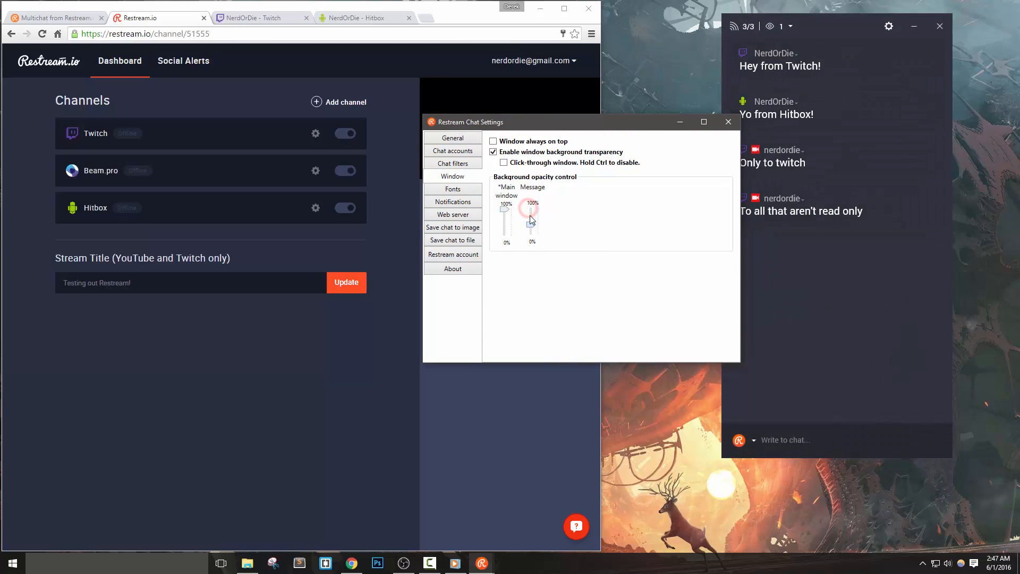
left_click(452, 189)
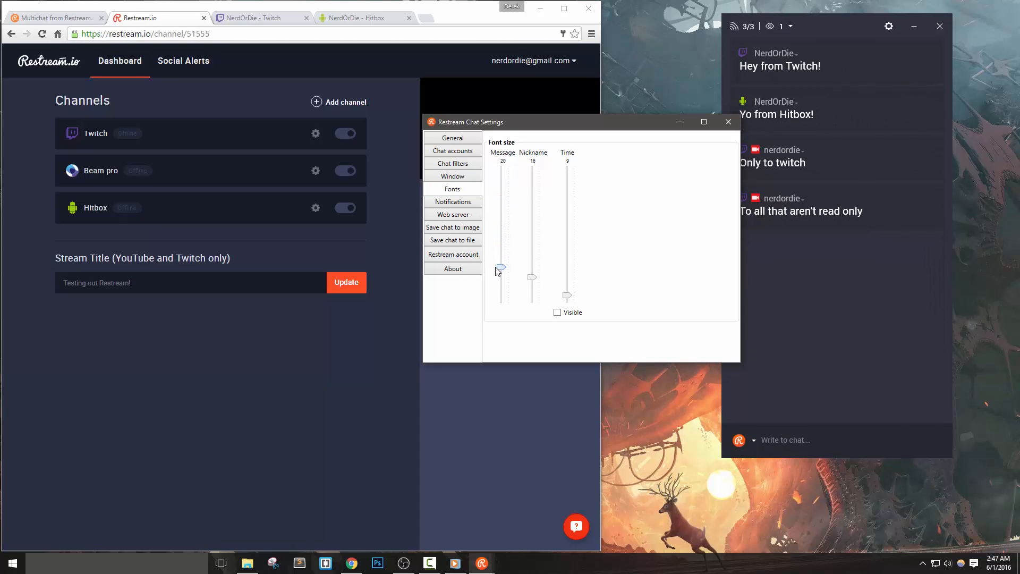
left_click(558, 313)
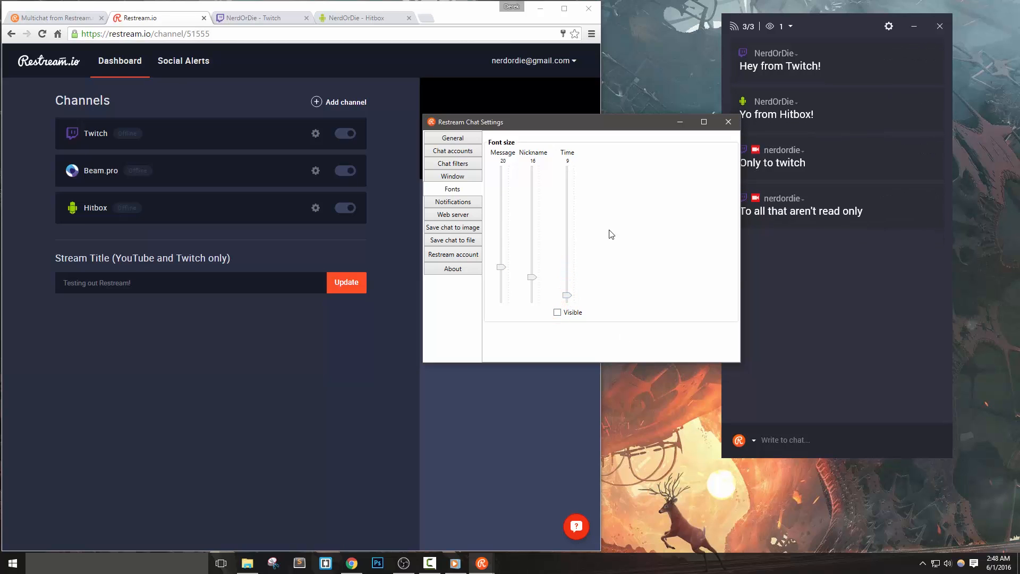
- Tick and untick the new-message and nickname-mention sound options, leaving both off
left_click(453, 202)
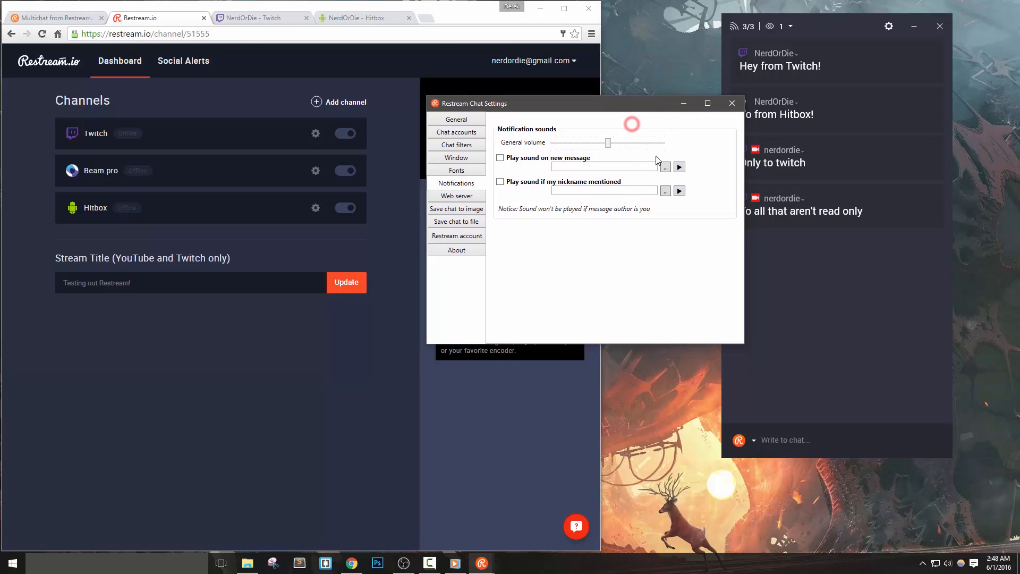
mouse_move(678, 217)
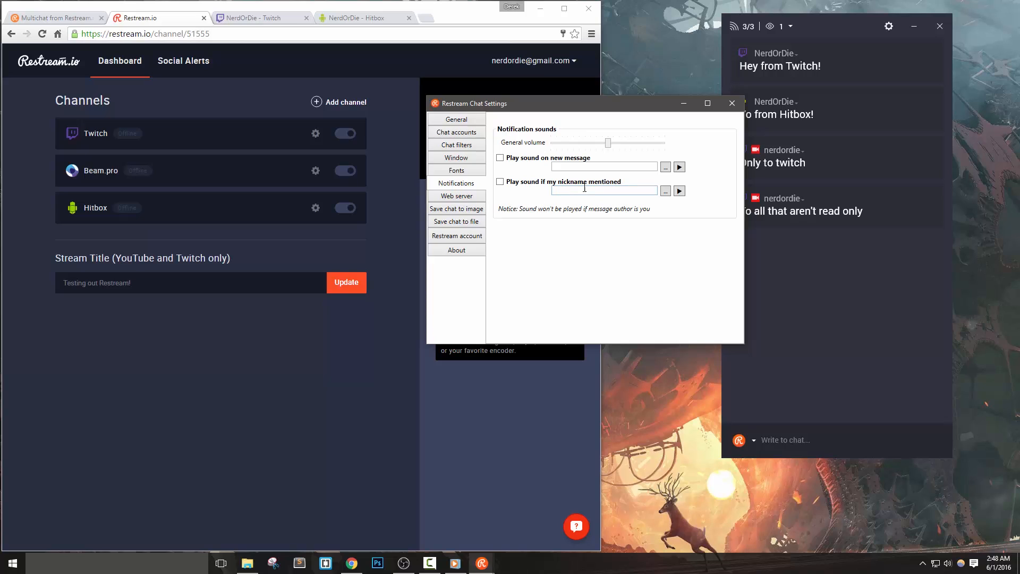
left_click(500, 157)
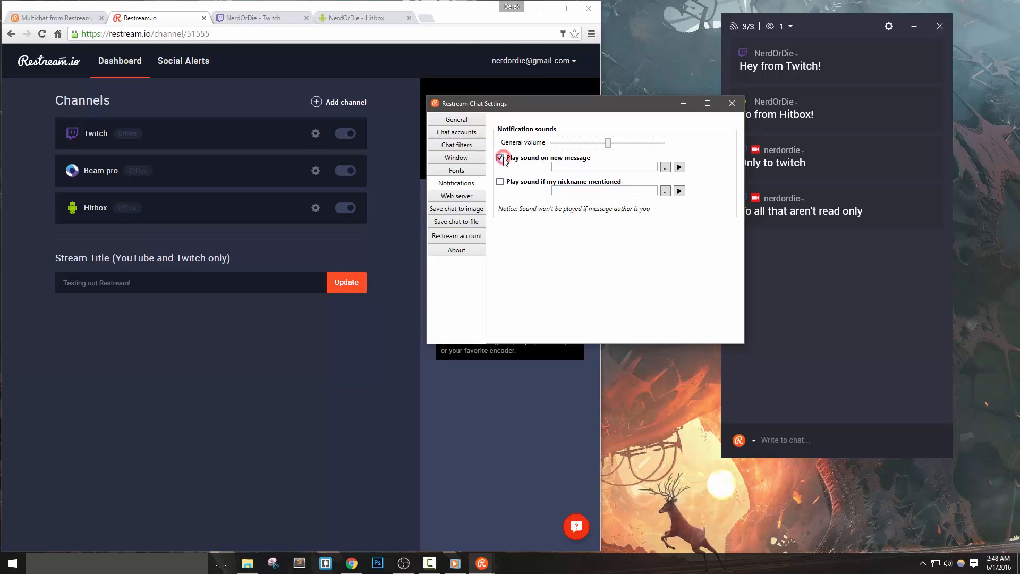
left_click(500, 157)
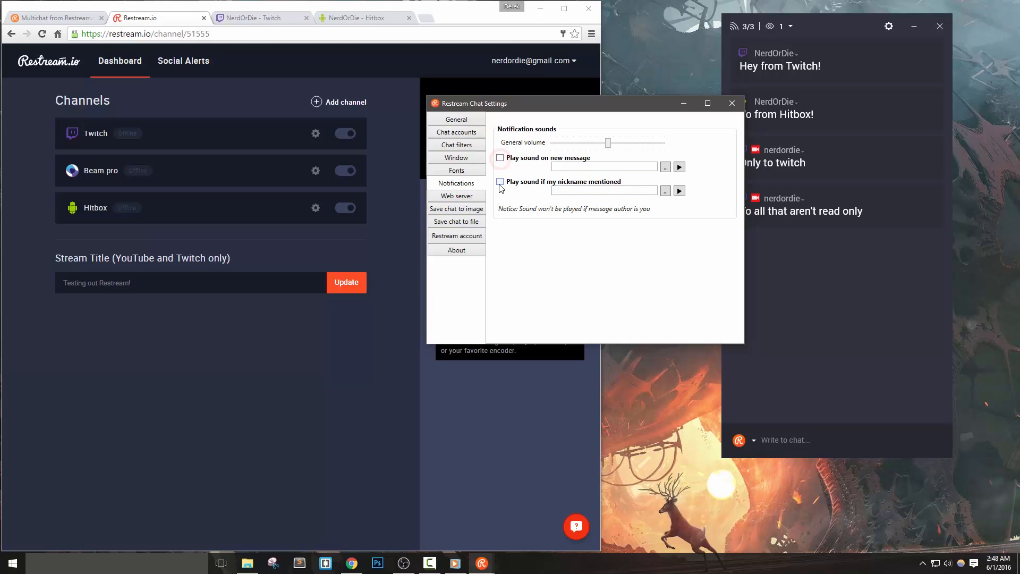
left_click(500, 181)
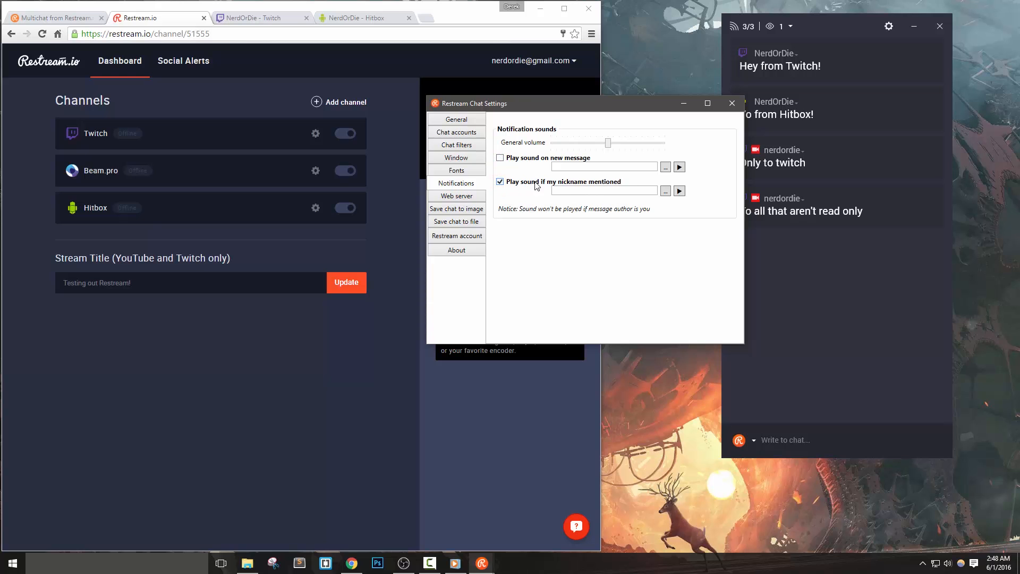
mouse_move(501, 186)
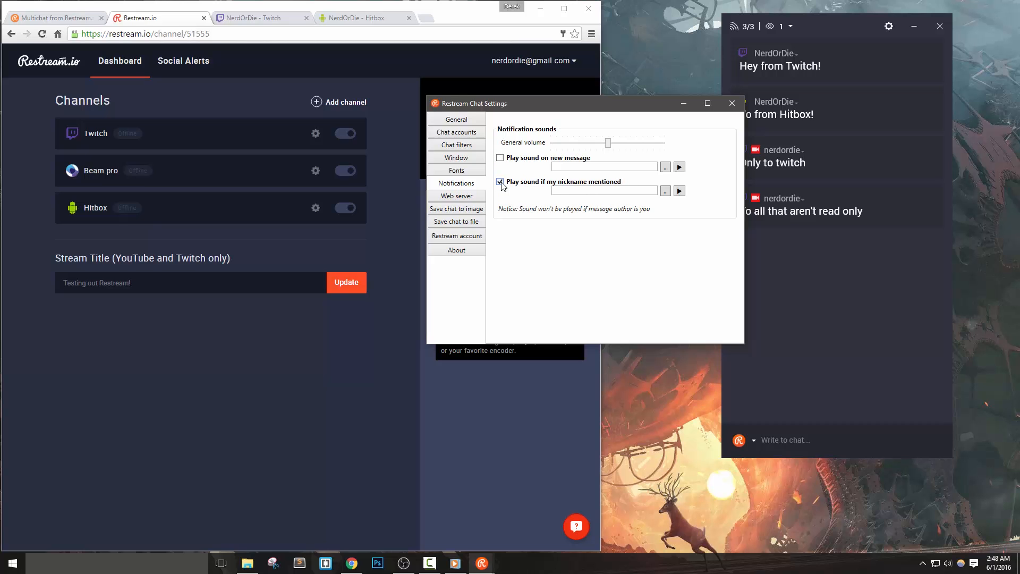
left_click(499, 181)
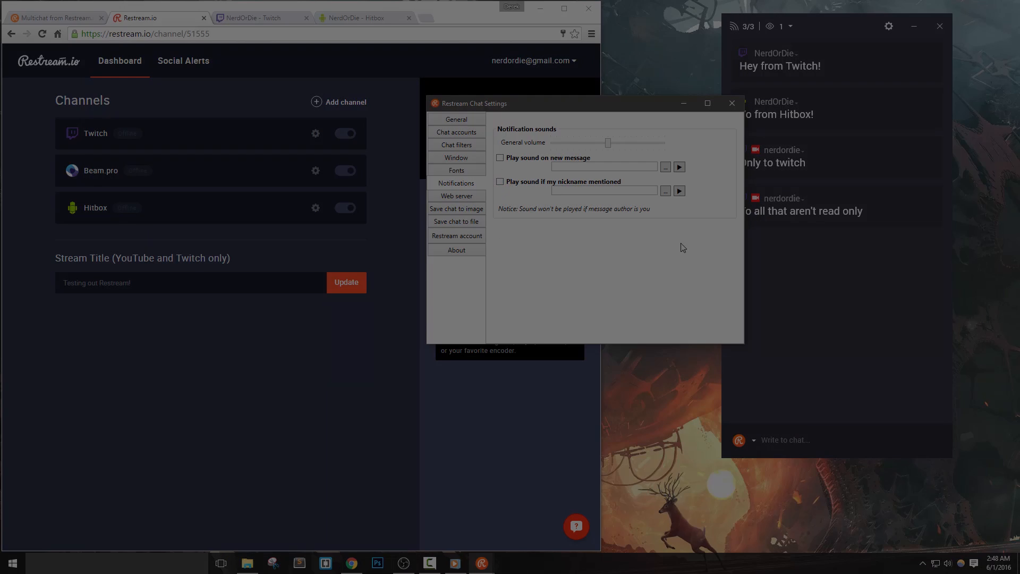
- Enable saving the chat to image as RestreamChat.png in the Pictures folder
left_click(456, 208)
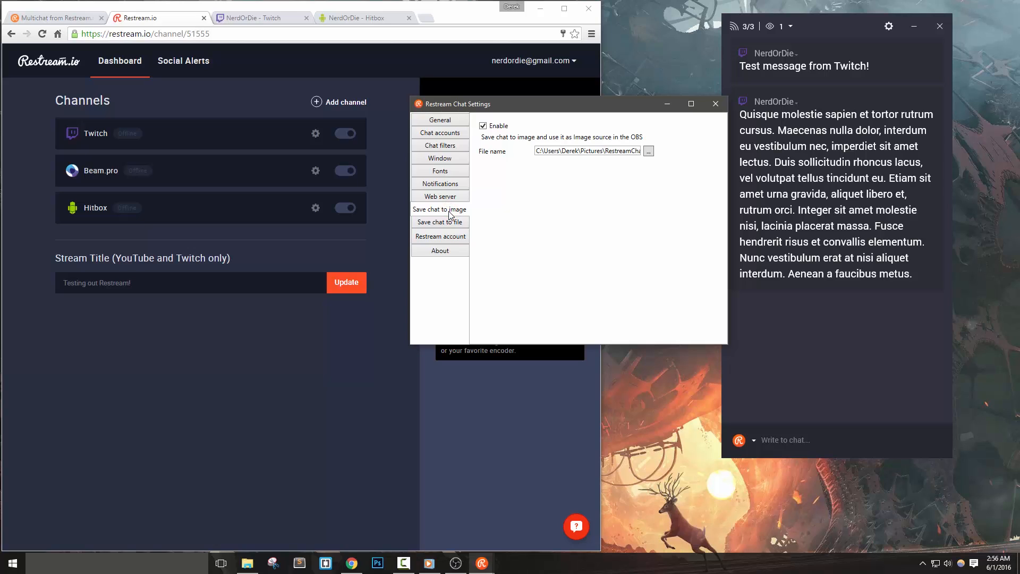
mouse_move(427, 221)
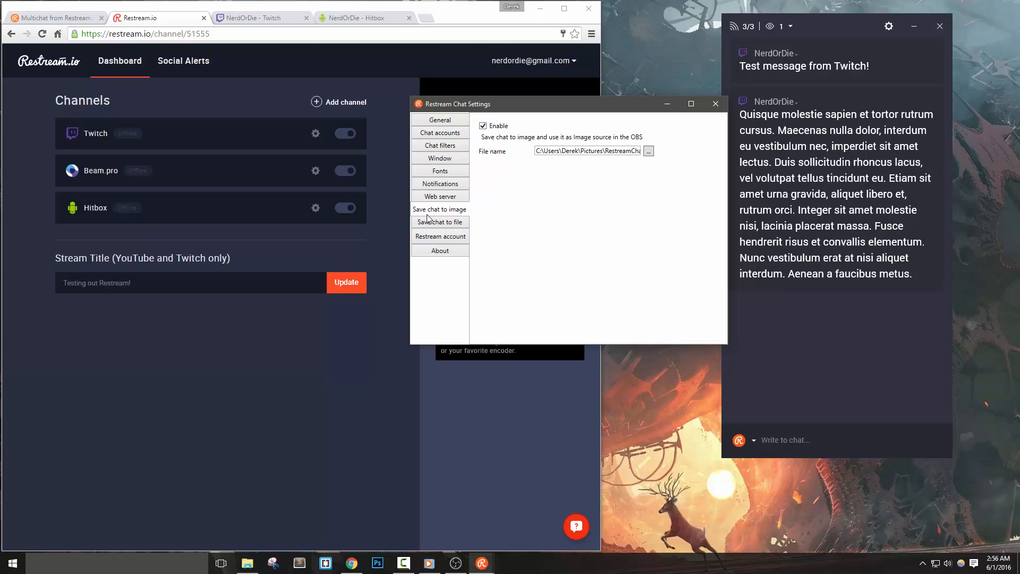
mouse_move(488, 159)
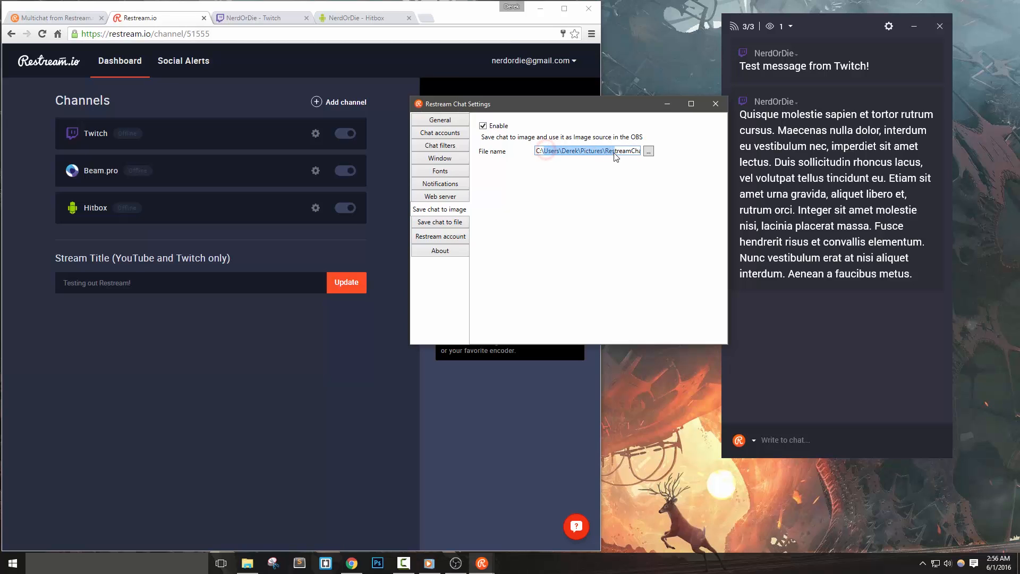
left_click(648, 151)
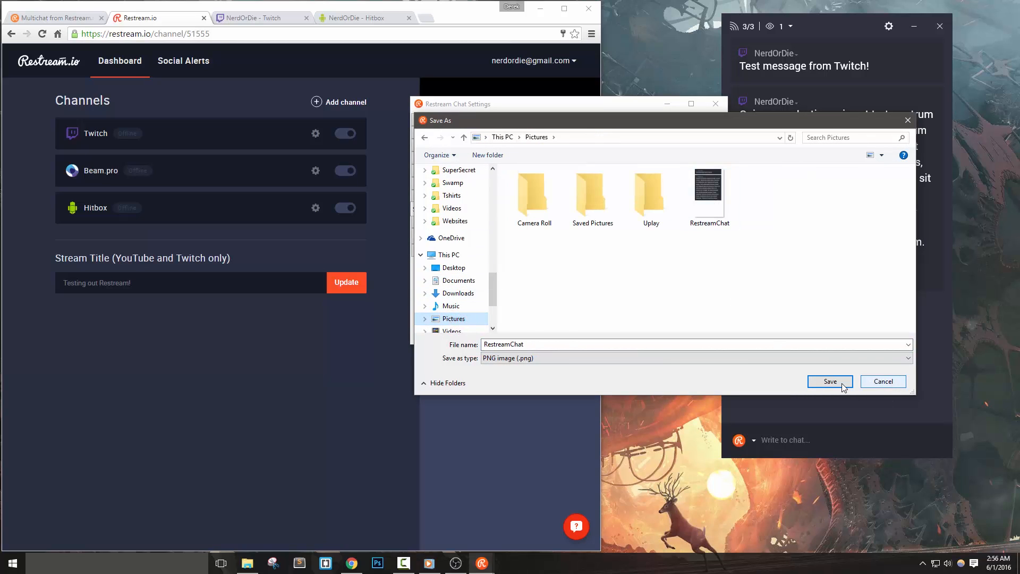
left_click(829, 381)
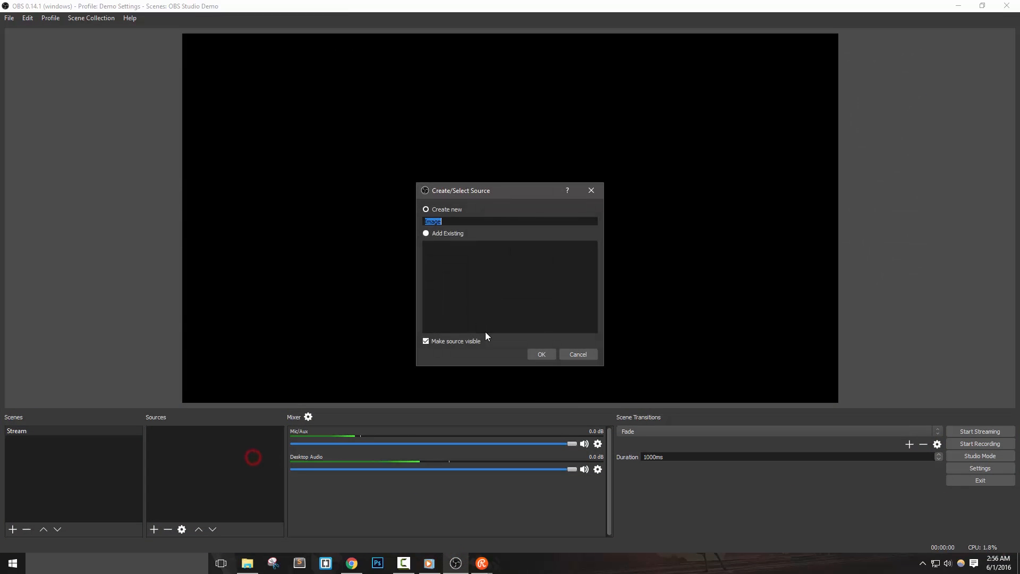
- Add an OBS Image source using RestreamChat.png from Pictures
left_click(541, 354)
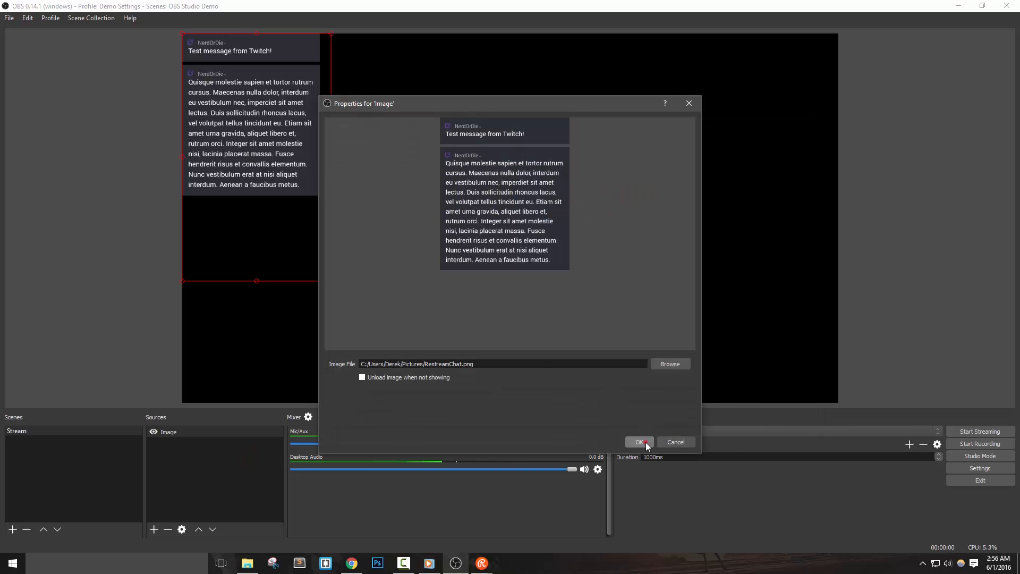
left_click(638, 442)
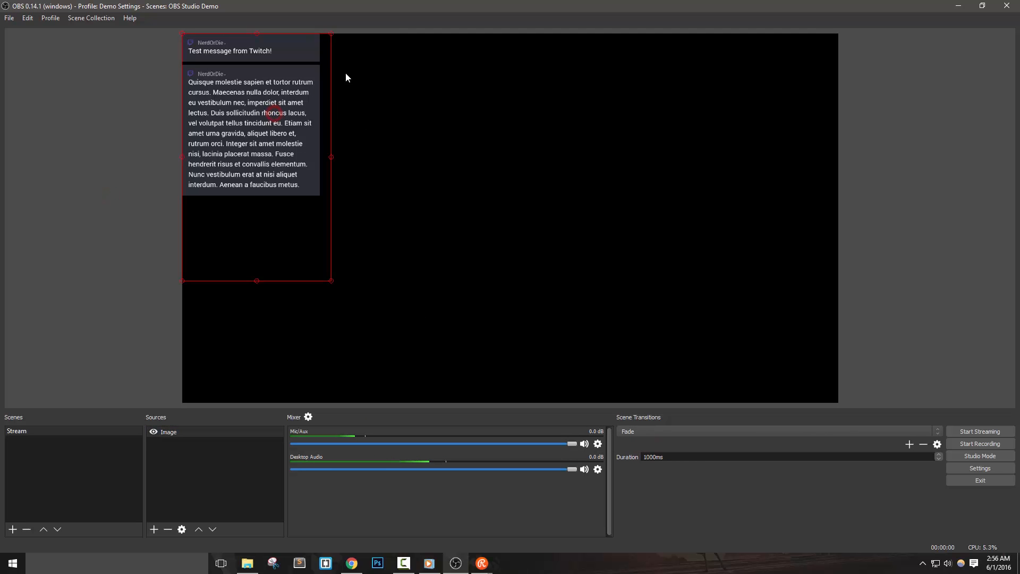
mouse_move(467, 14)
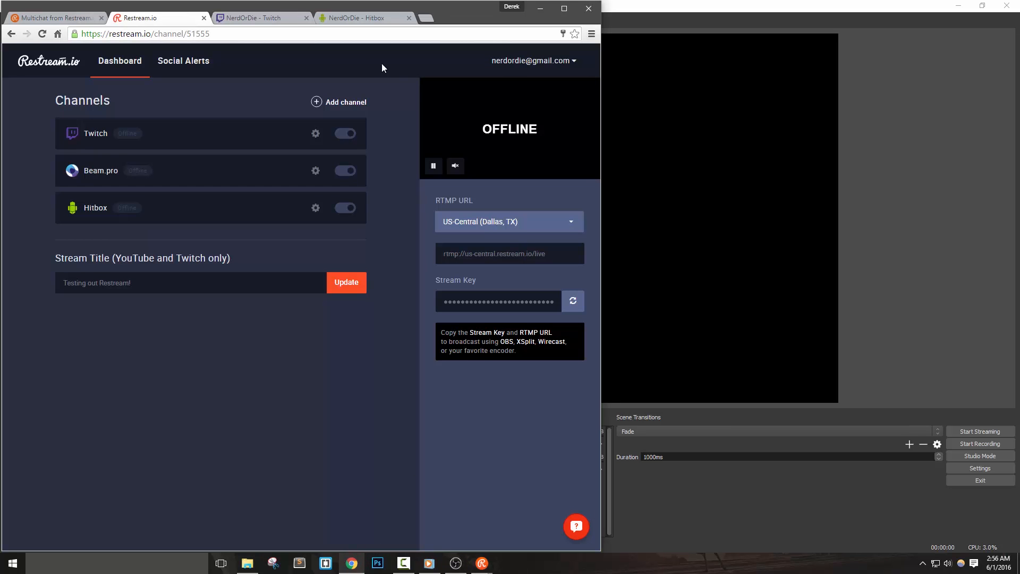
- Type a 'Hello, new mes…' Twitch message, then send 'From Hitbox' in the Hitbox chat
left_click(260, 17)
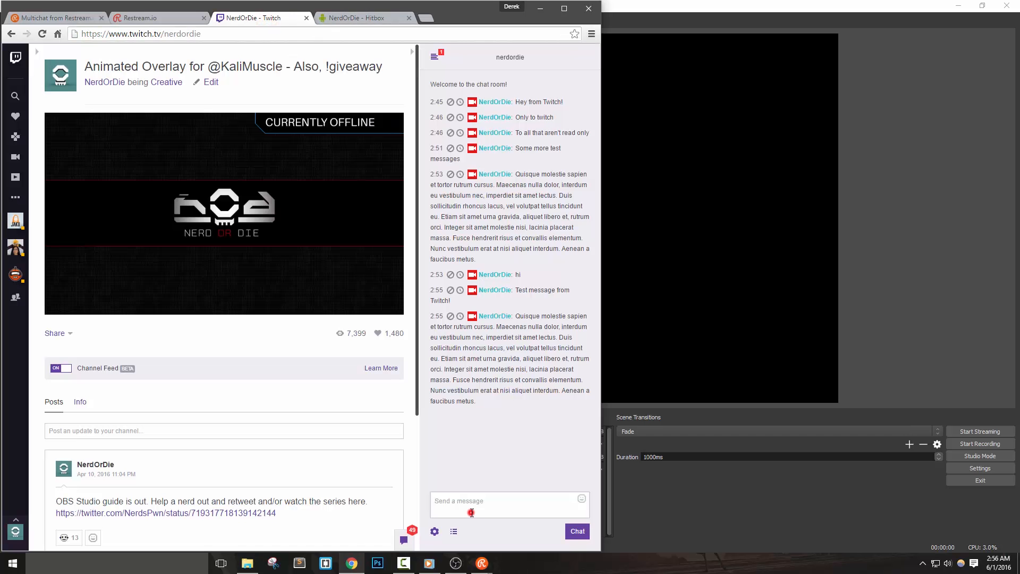
type("H")
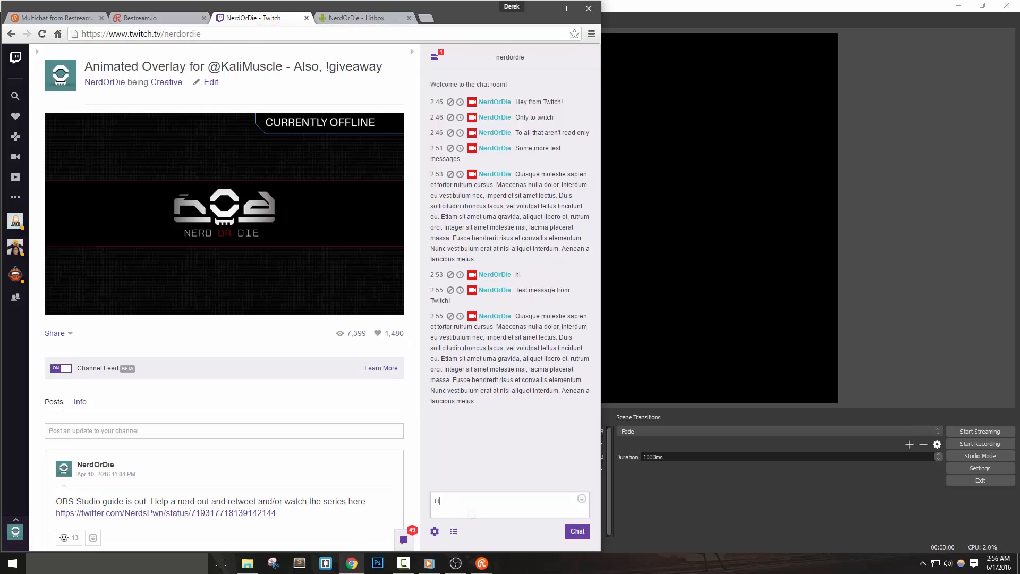
type("ello, new mes")
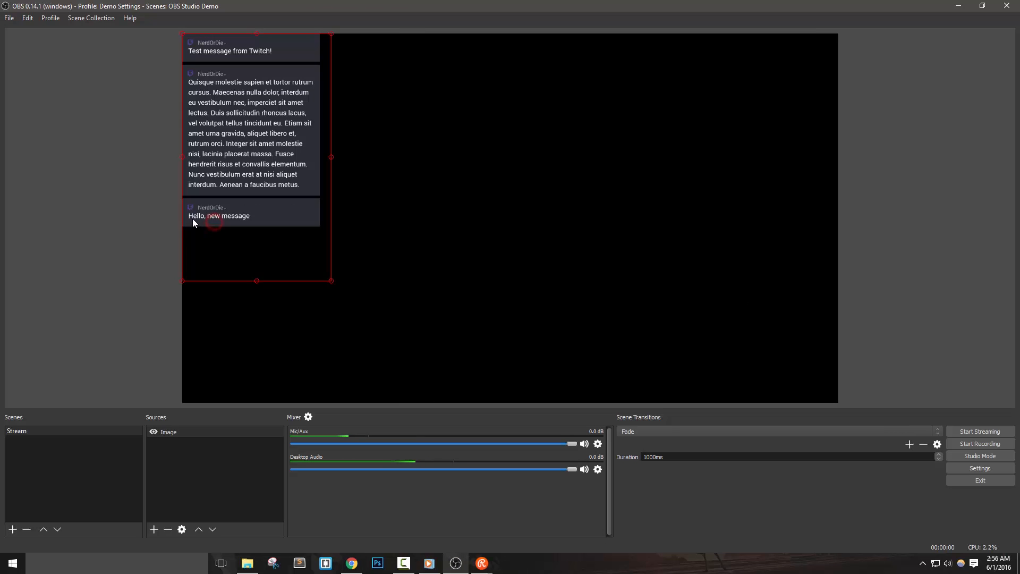
mouse_move(270, 301)
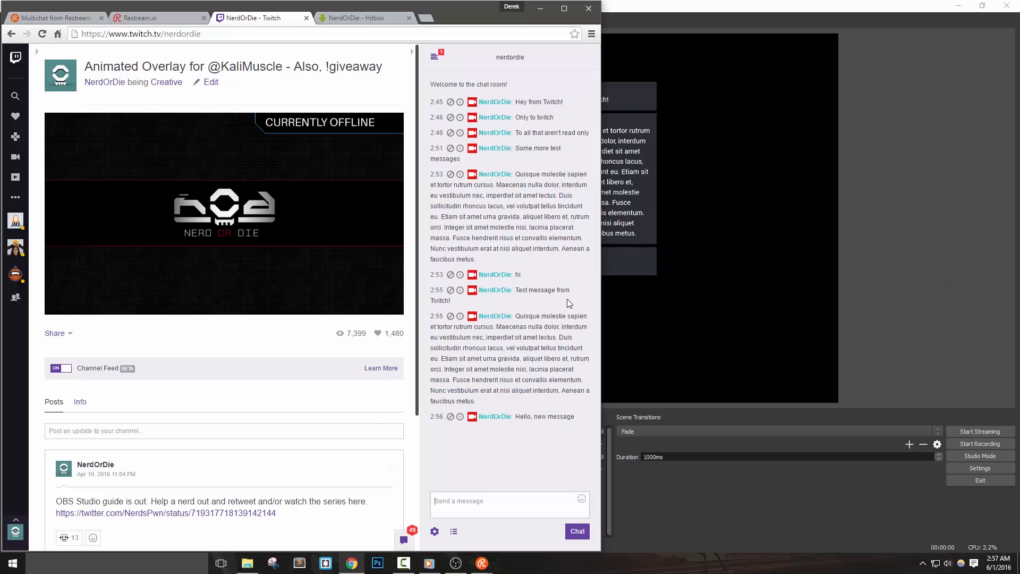
left_click(472, 501)
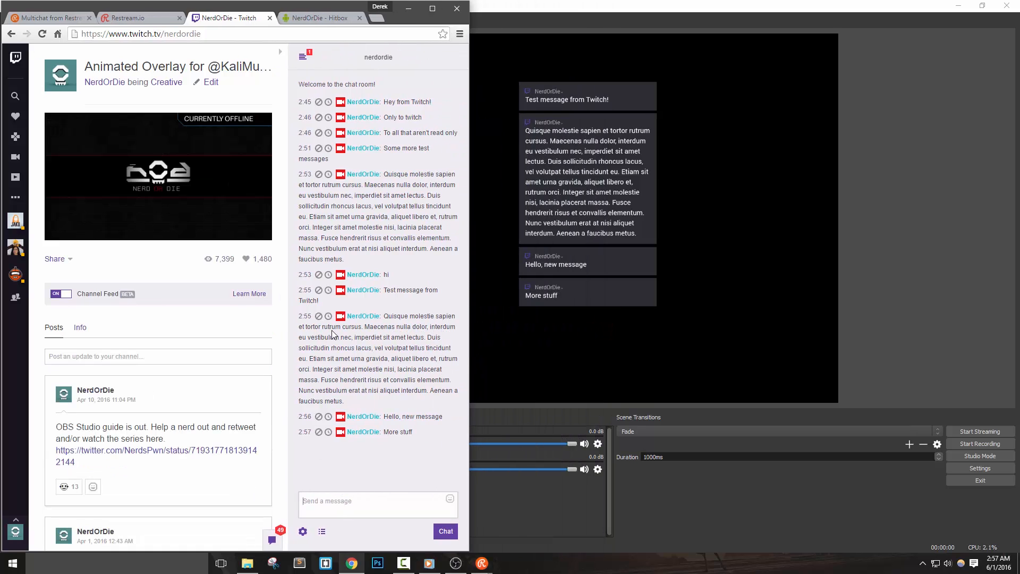
left_click(318, 18)
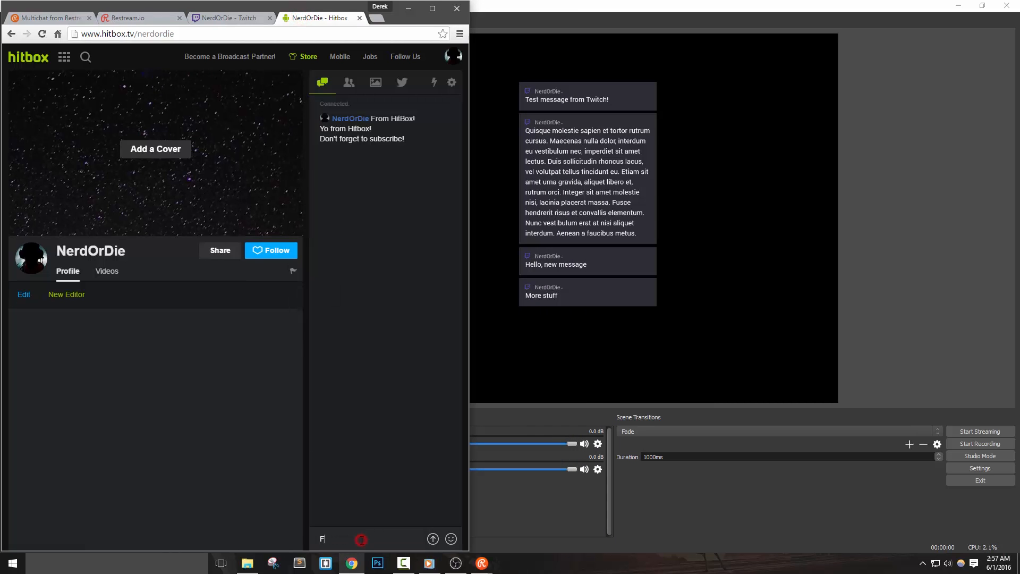
key("Return")
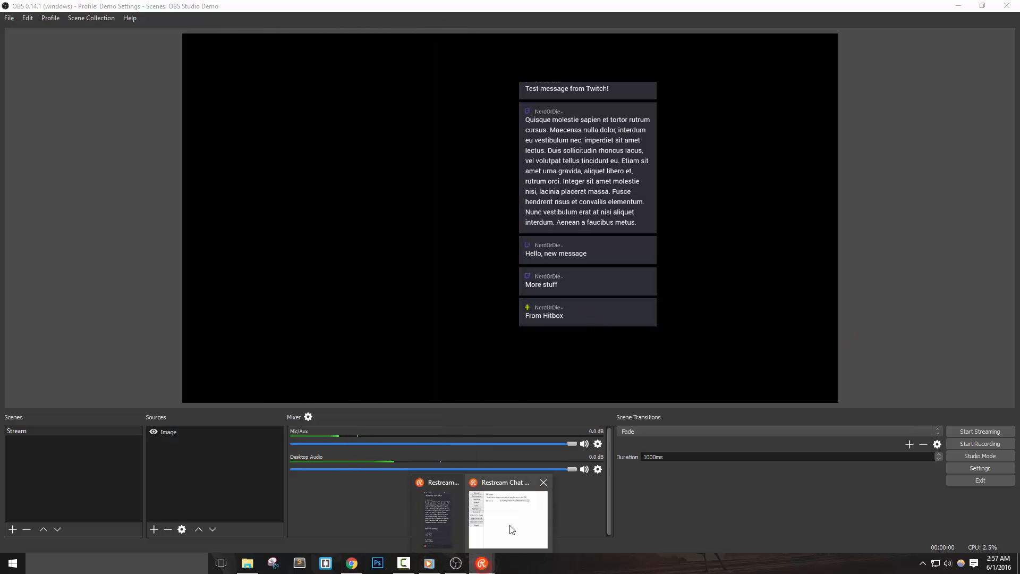
left_click(508, 514)
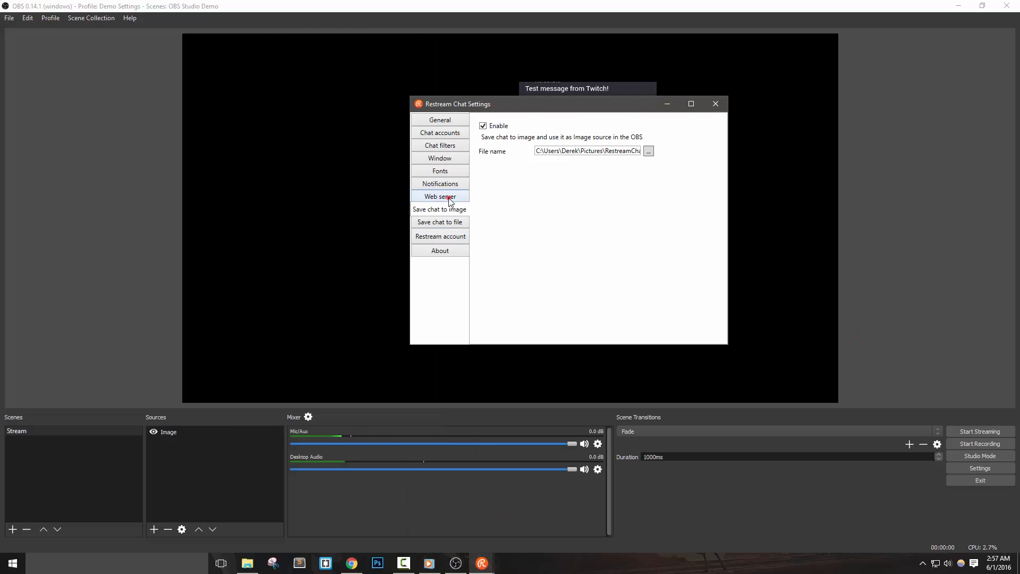
left_click(440, 196)
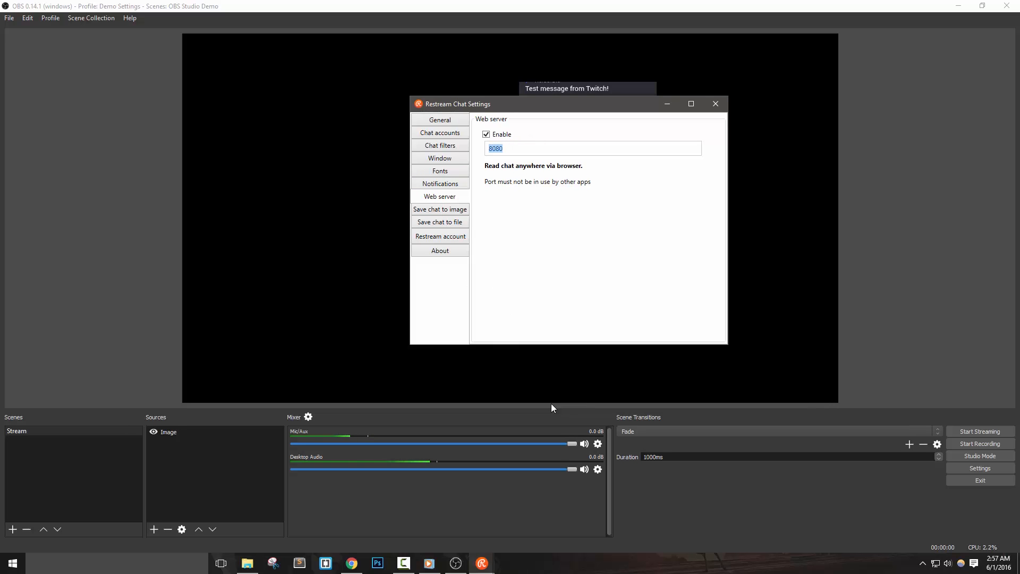
mouse_move(350, 563)
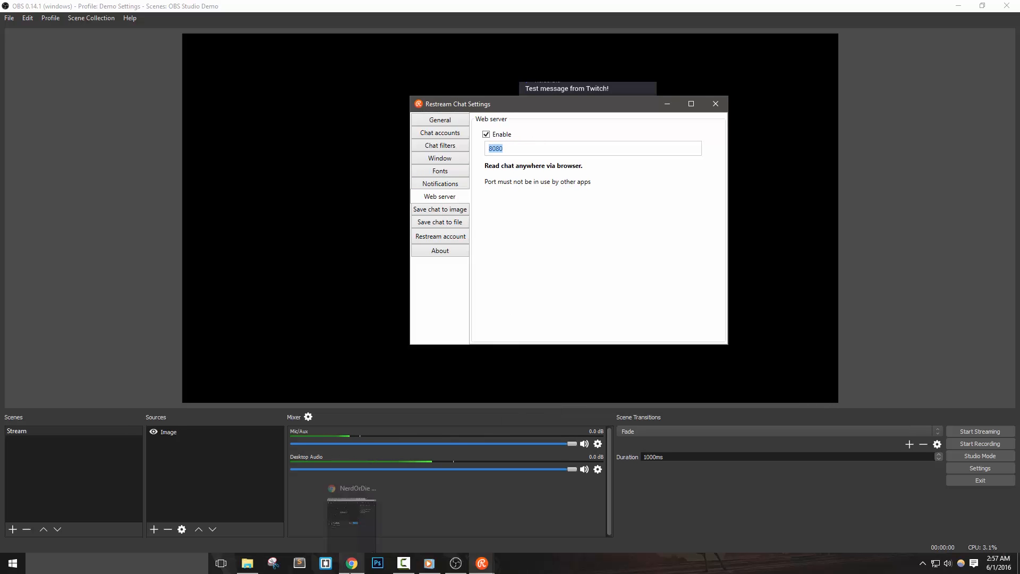
left_click(351, 563)
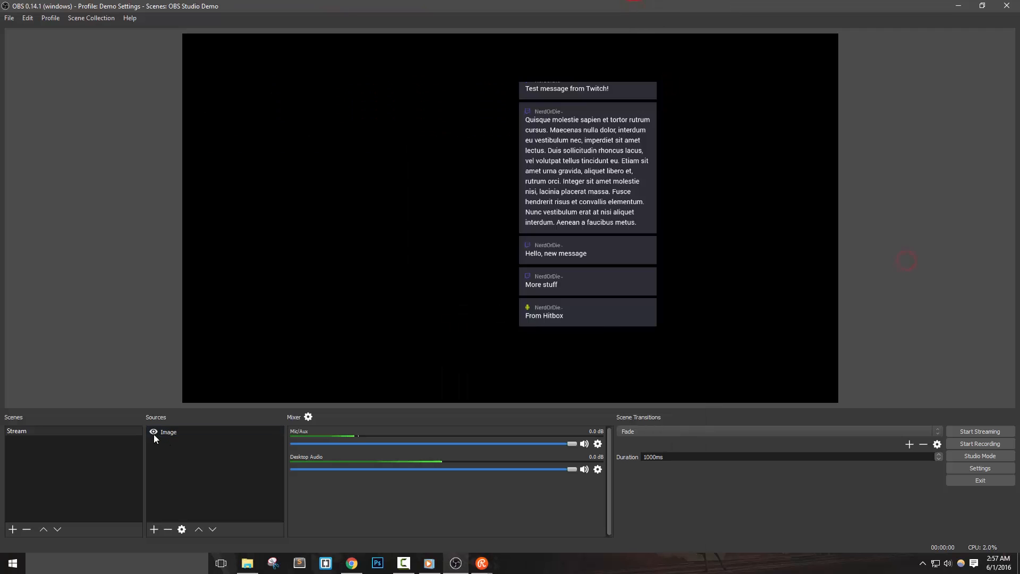
left_click(154, 529)
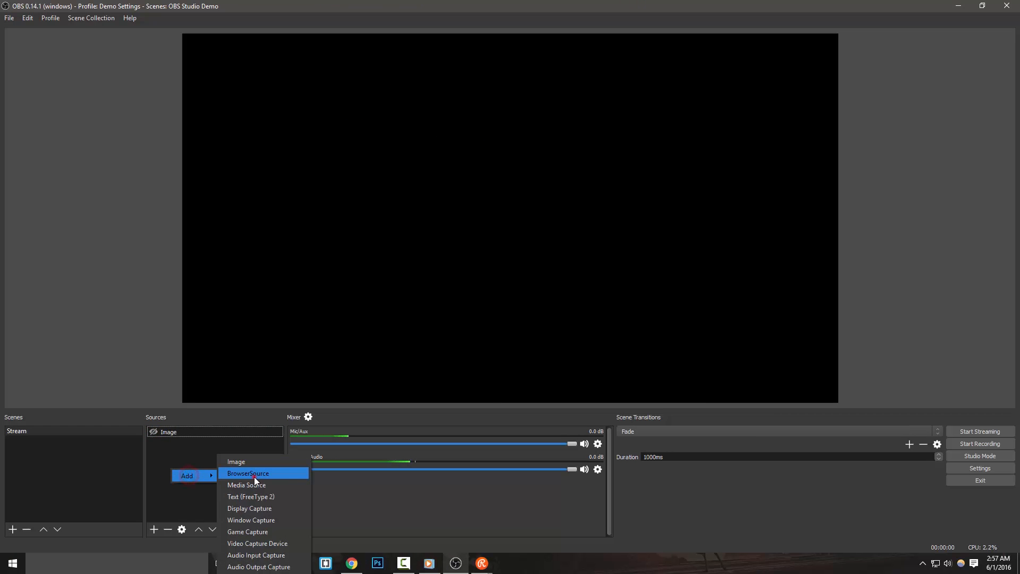
left_click(247, 473)
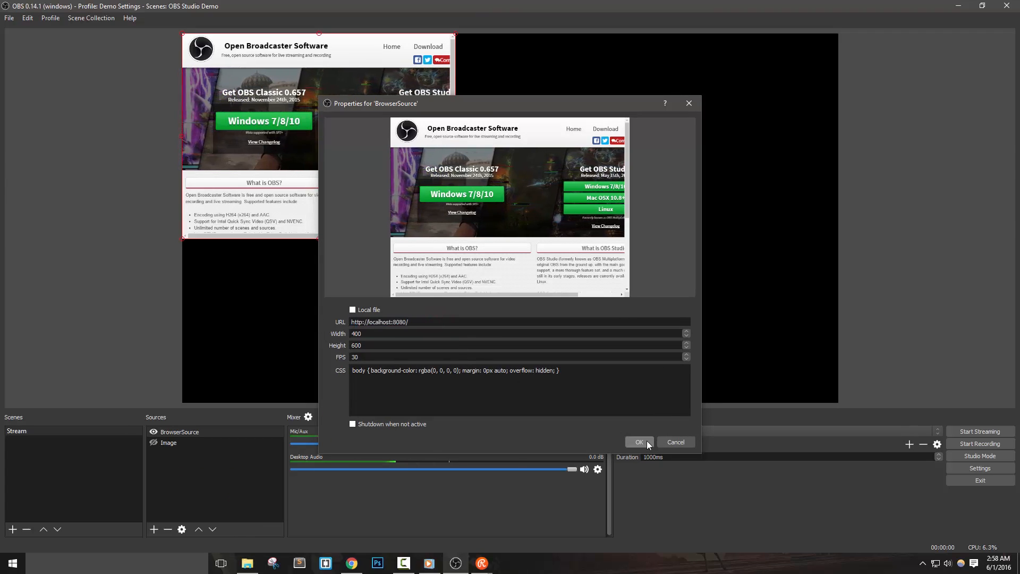
left_click(638, 442)
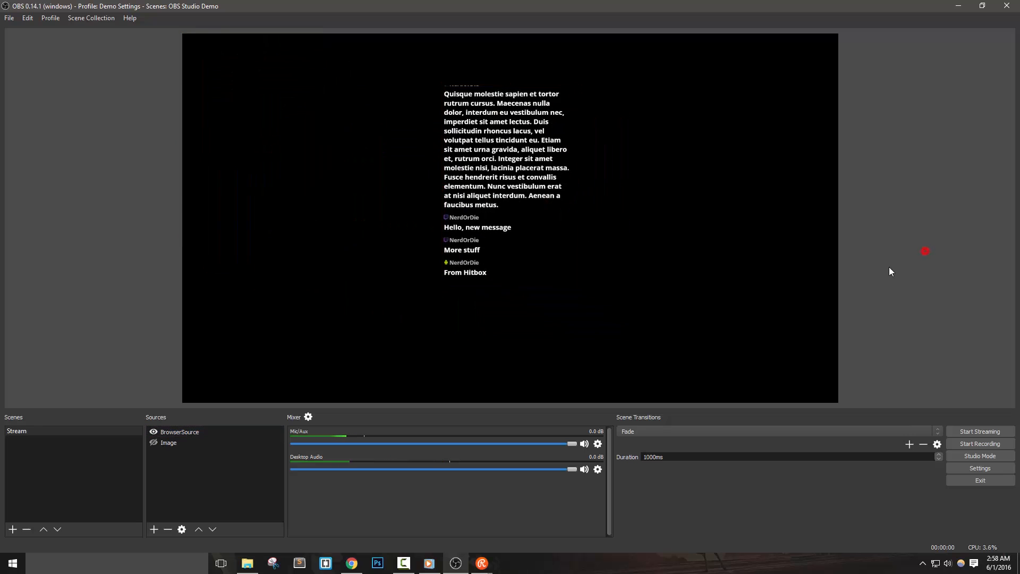
- Reopen the browser source properties and close them without changes
left_click(179, 432)
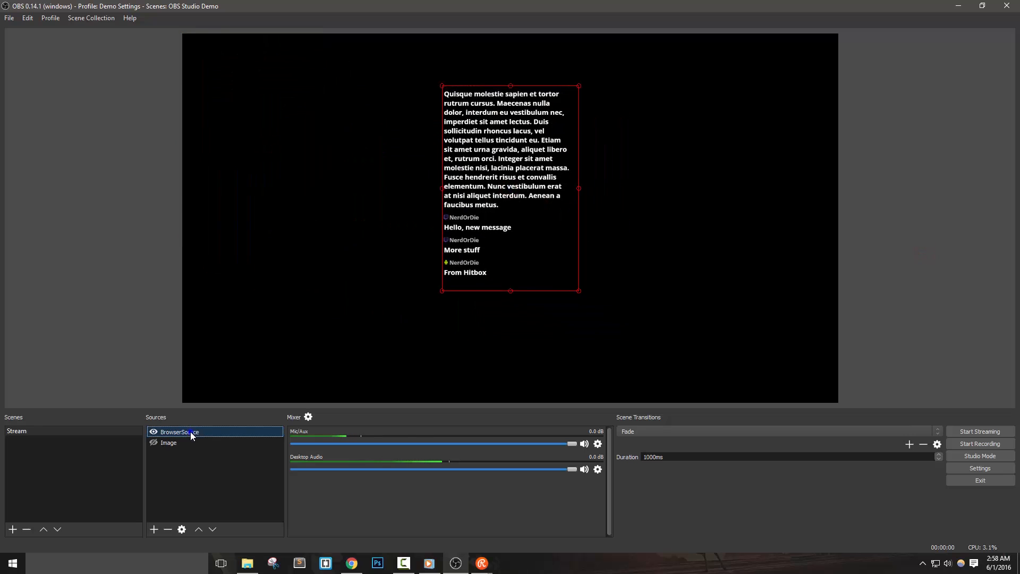
double_click(179, 432)
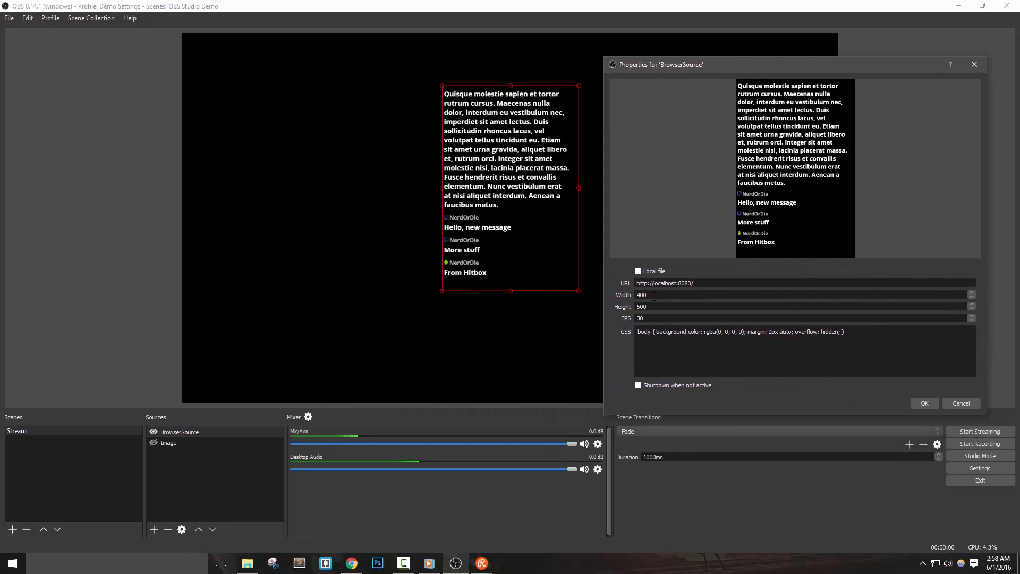
triple_click(741, 331)
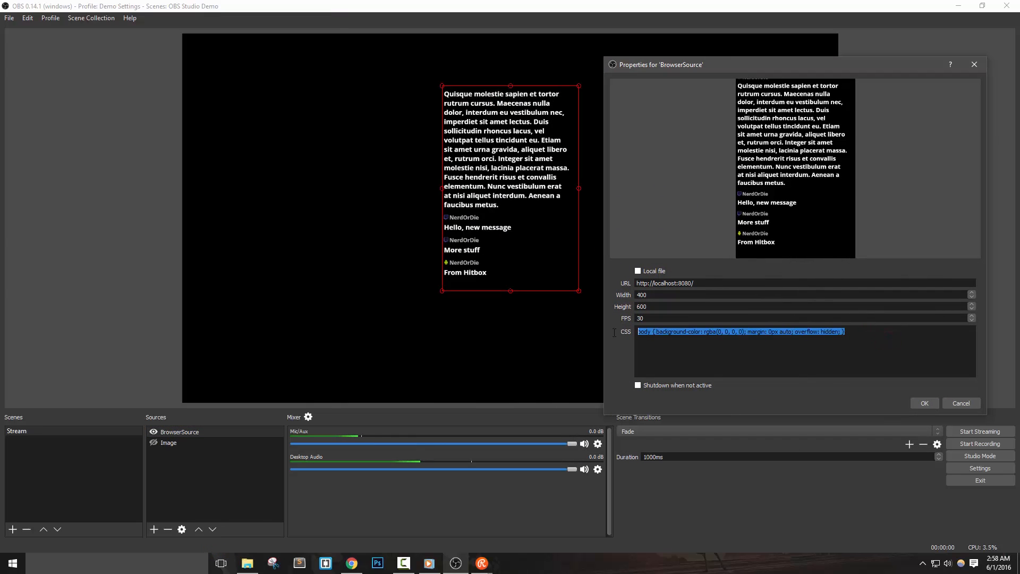
mouse_move(643, 482)
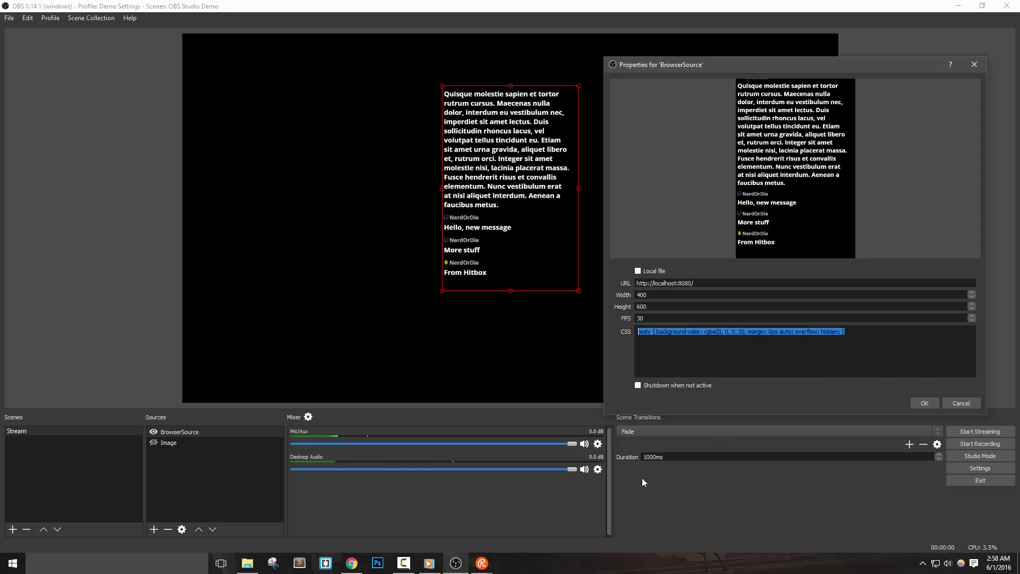
left_click(924, 403)
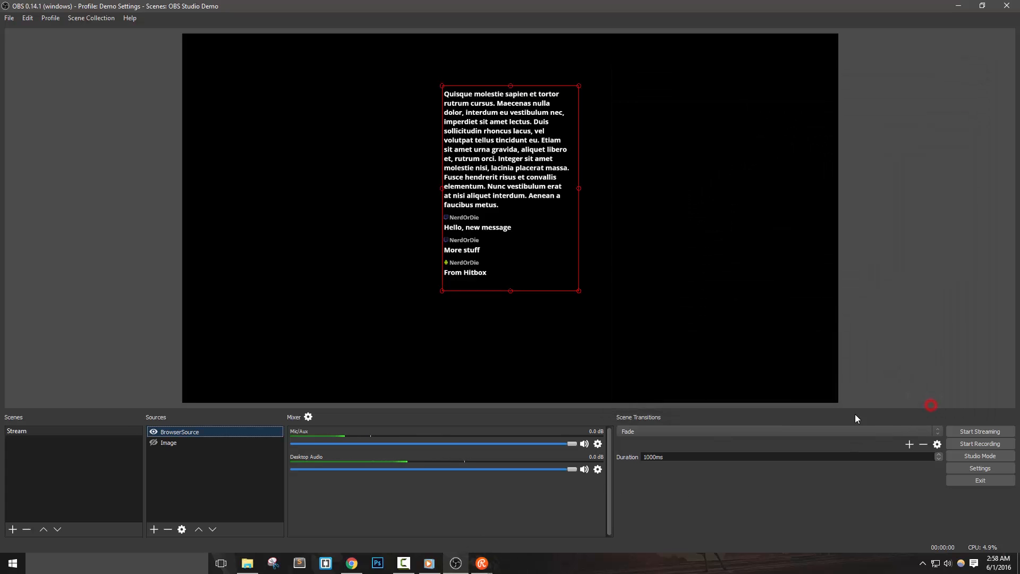
left_click(169, 443)
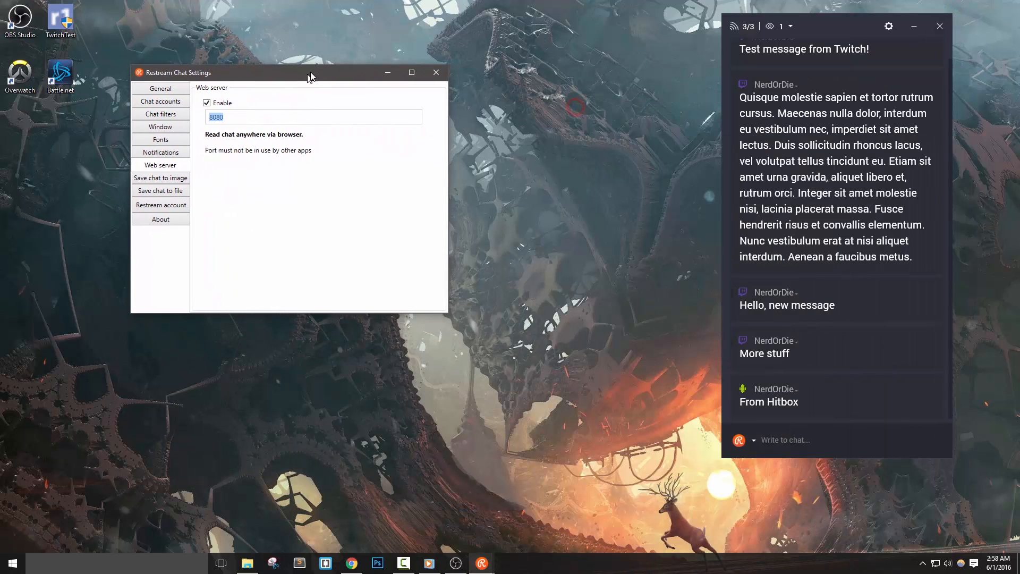
- Enable saving chat to the chat_history file in Documents\RestreamChat, toggling daily logs
left_click(160, 190)
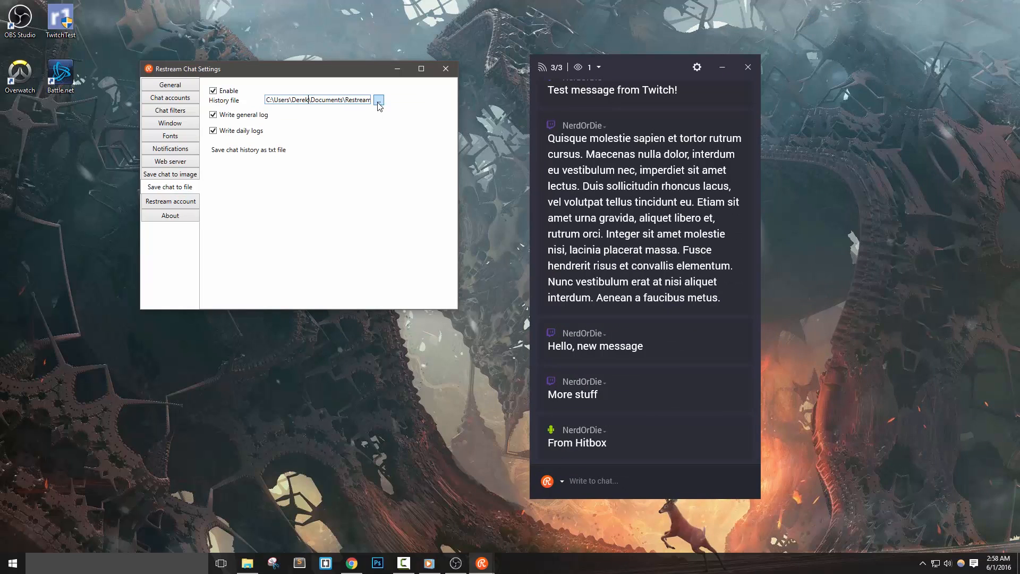
left_click(212, 131)
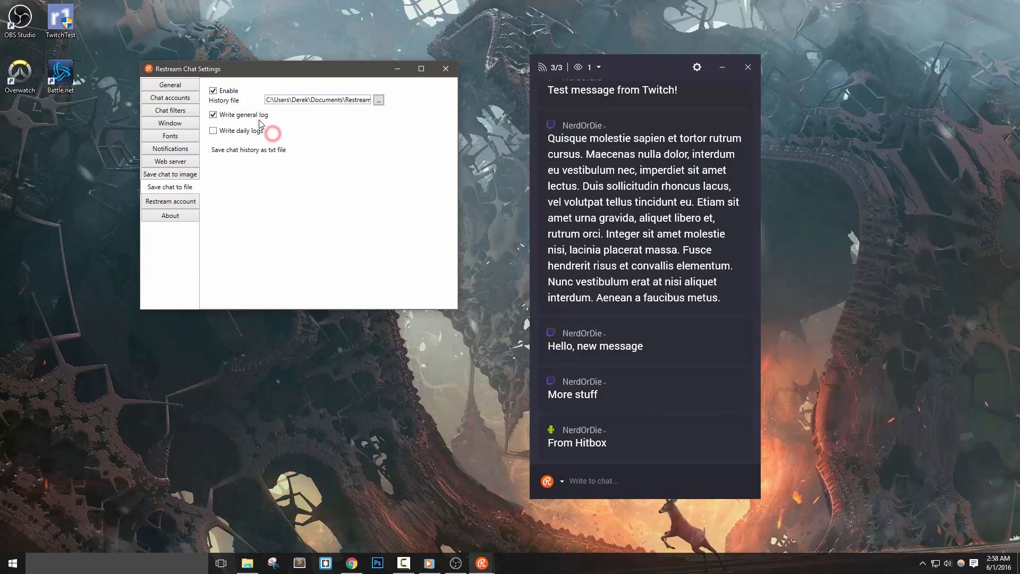
left_click(213, 130)
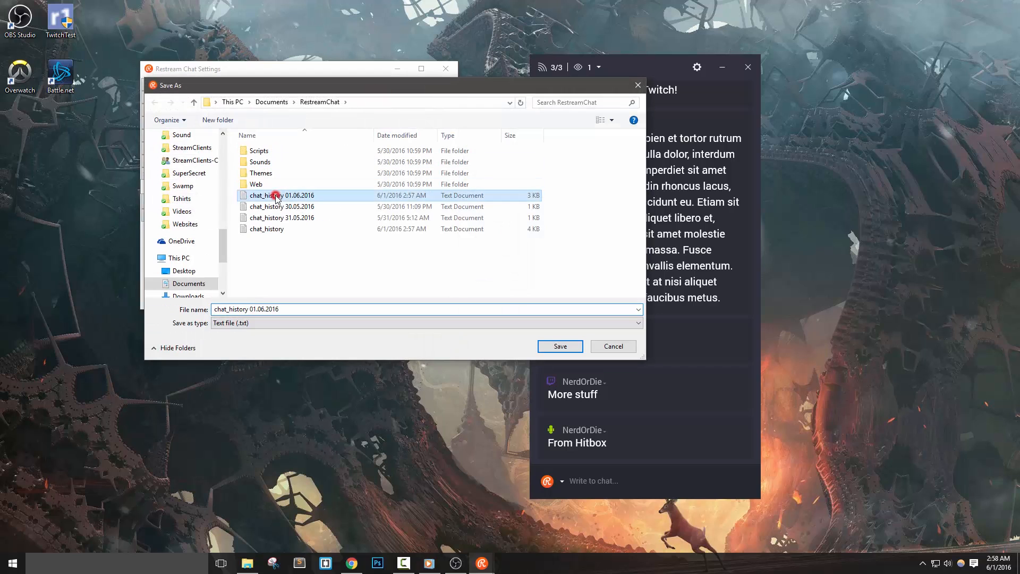
left_click(267, 228)
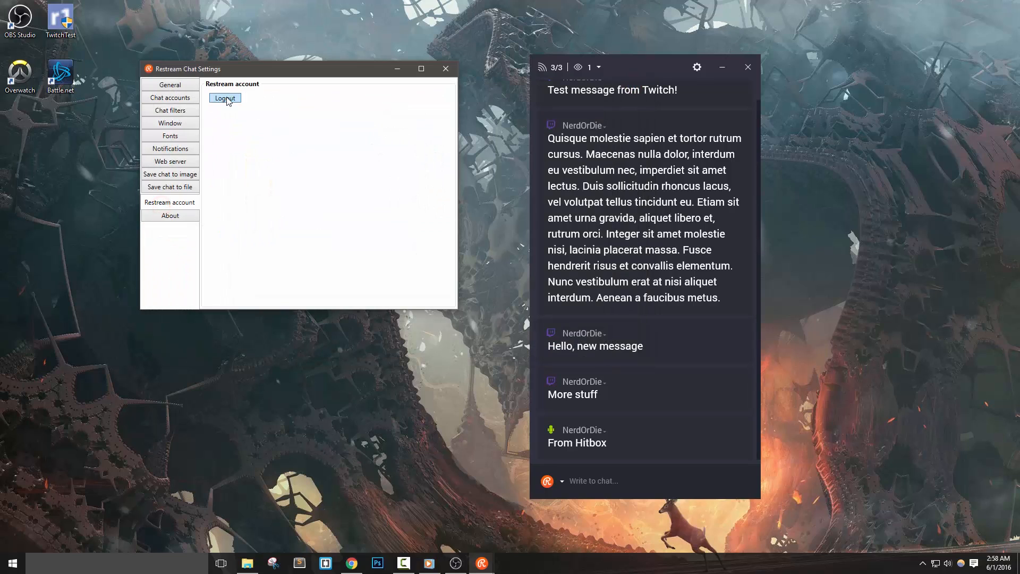
- Show the About page with Restream Chat version 2.0.0.3
left_click(170, 215)
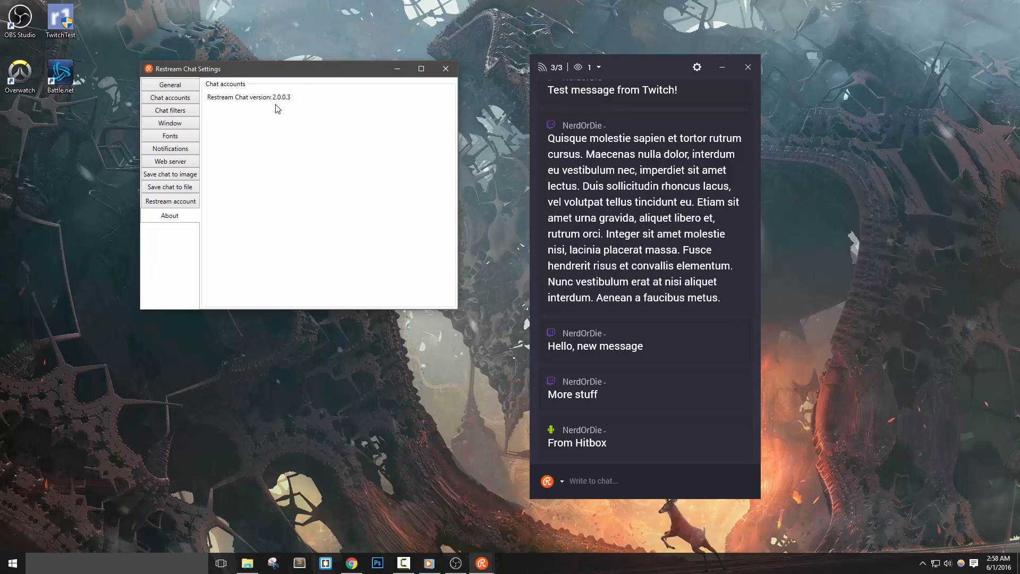
mouse_move(327, 111)
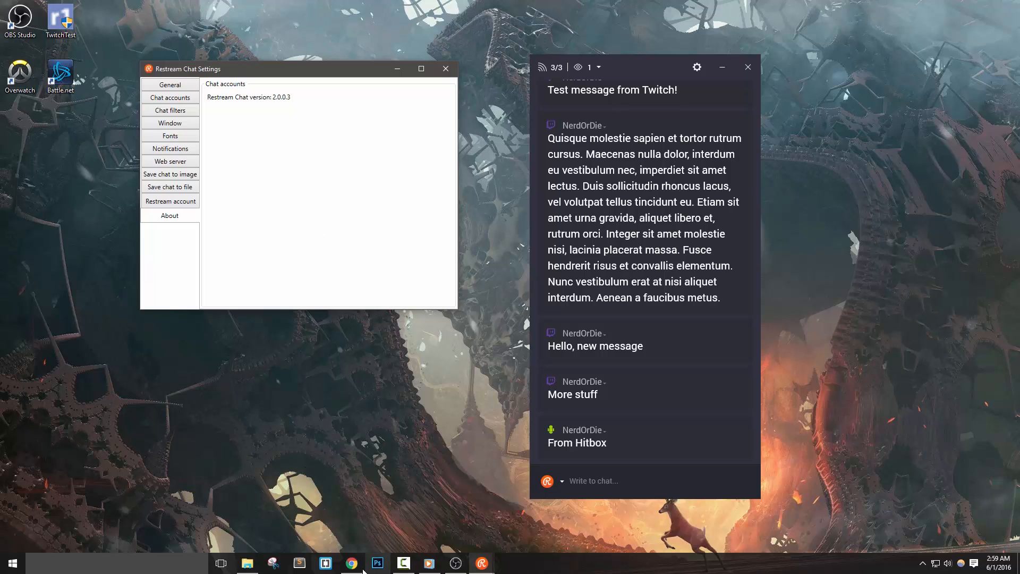
- Bring up Chrome's Multichat from Restream tab at restream.io/chat
left_click(351, 563)
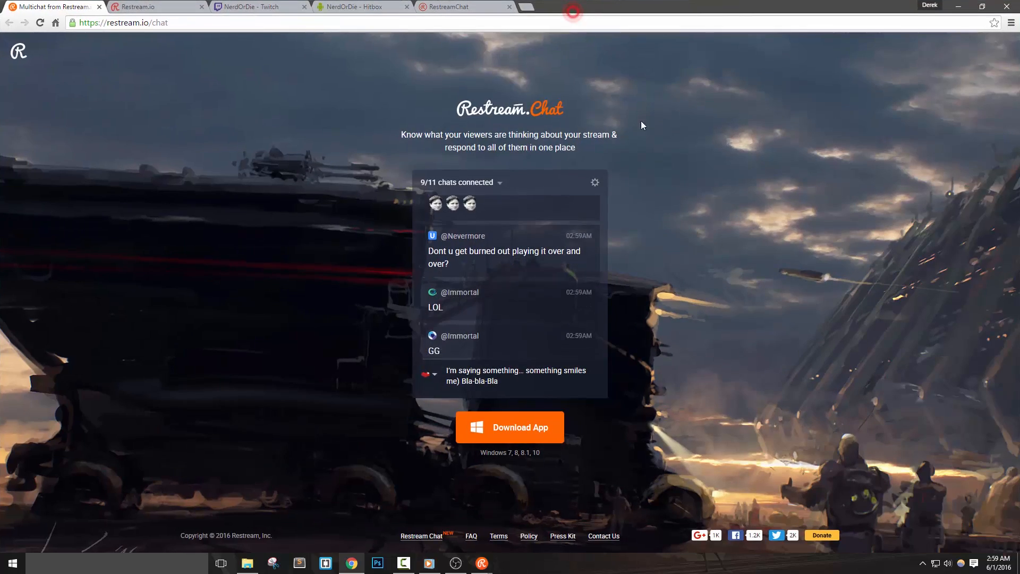
left_click(454, 563)
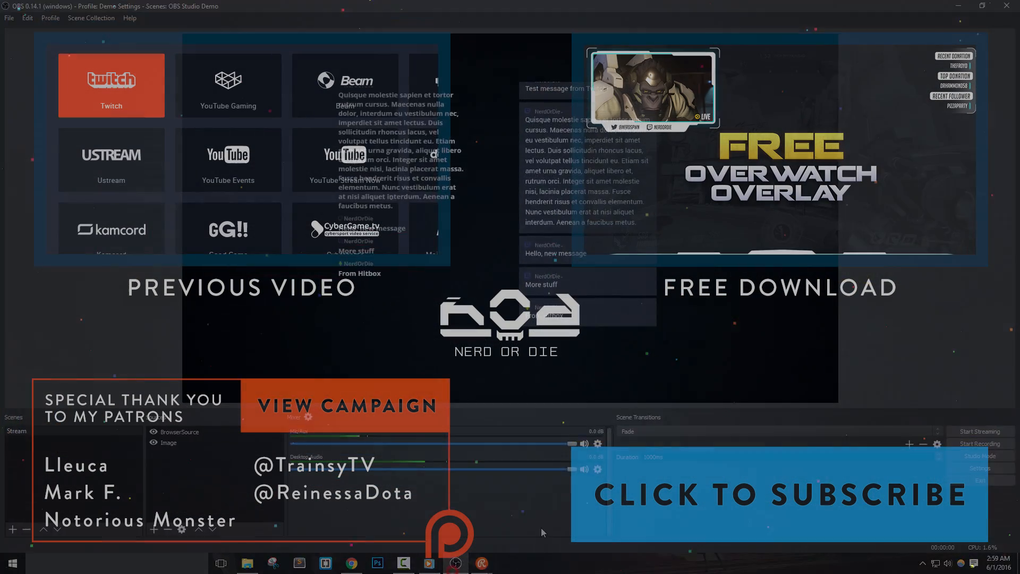